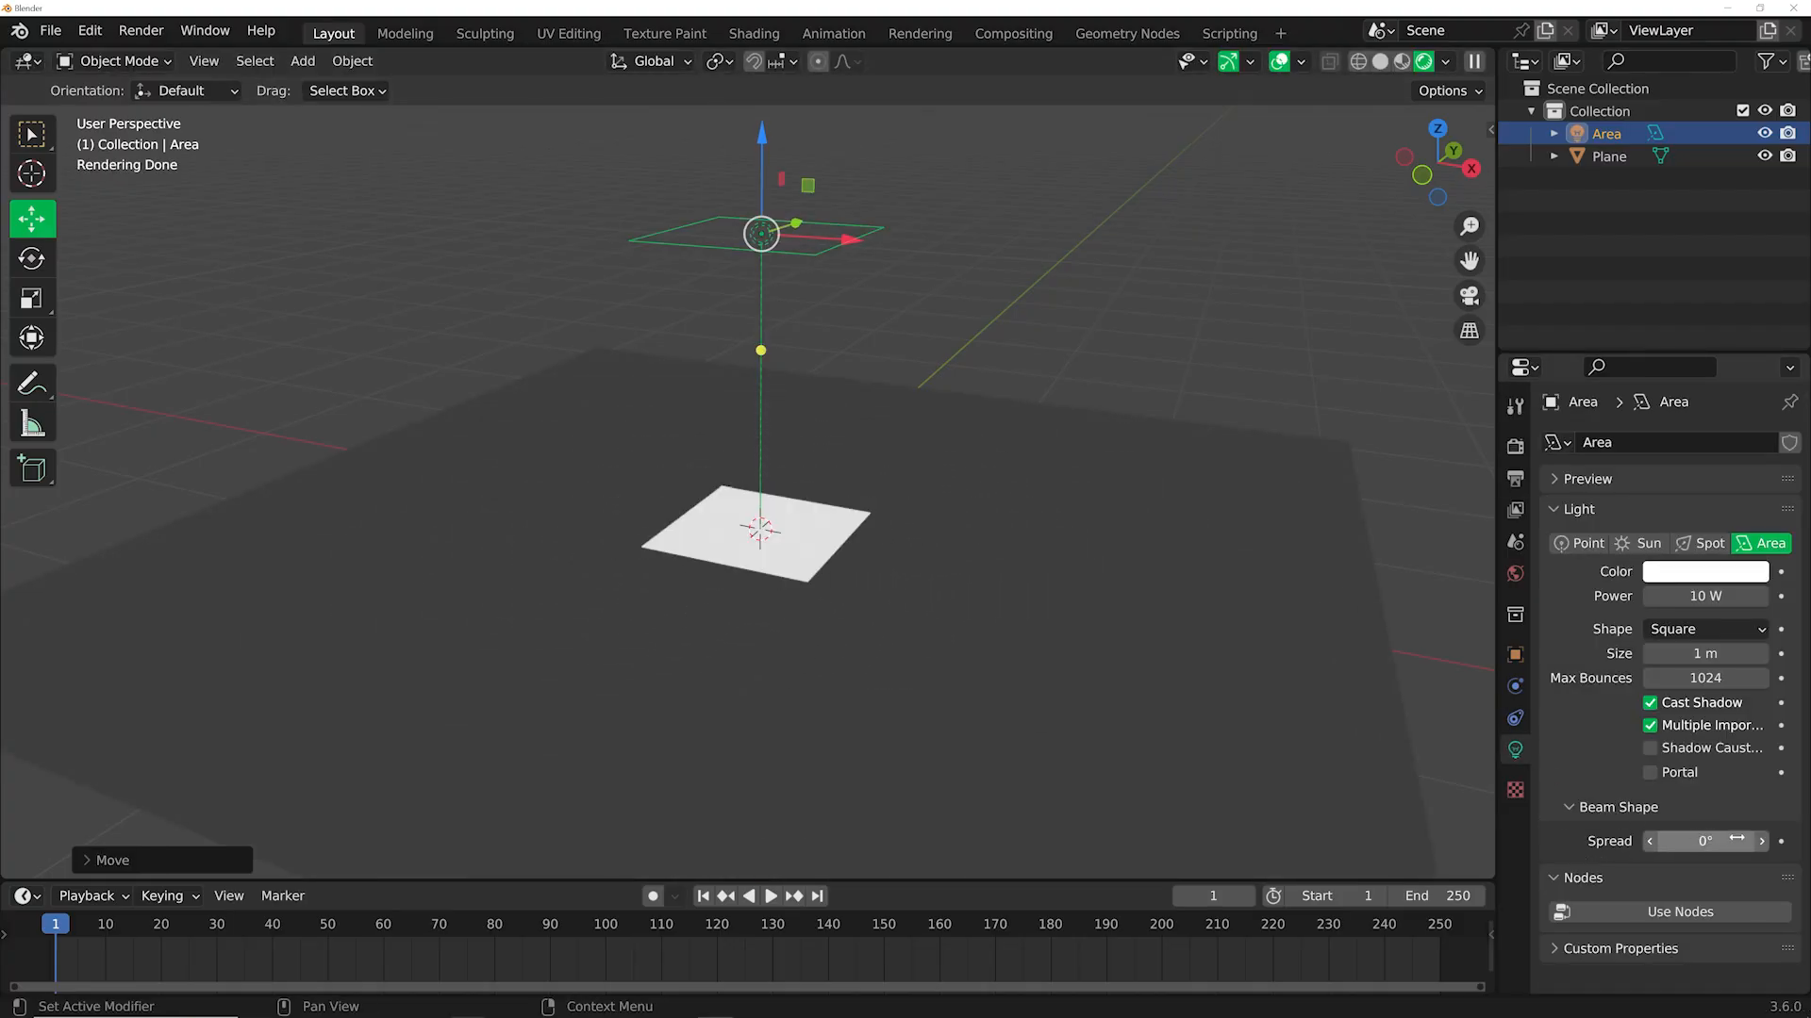
Feed Texture Coordinate Object into Mapping Vector, using the Area light as coordinate object.
{"action": "left_click", "coordinate": [754, 33]}
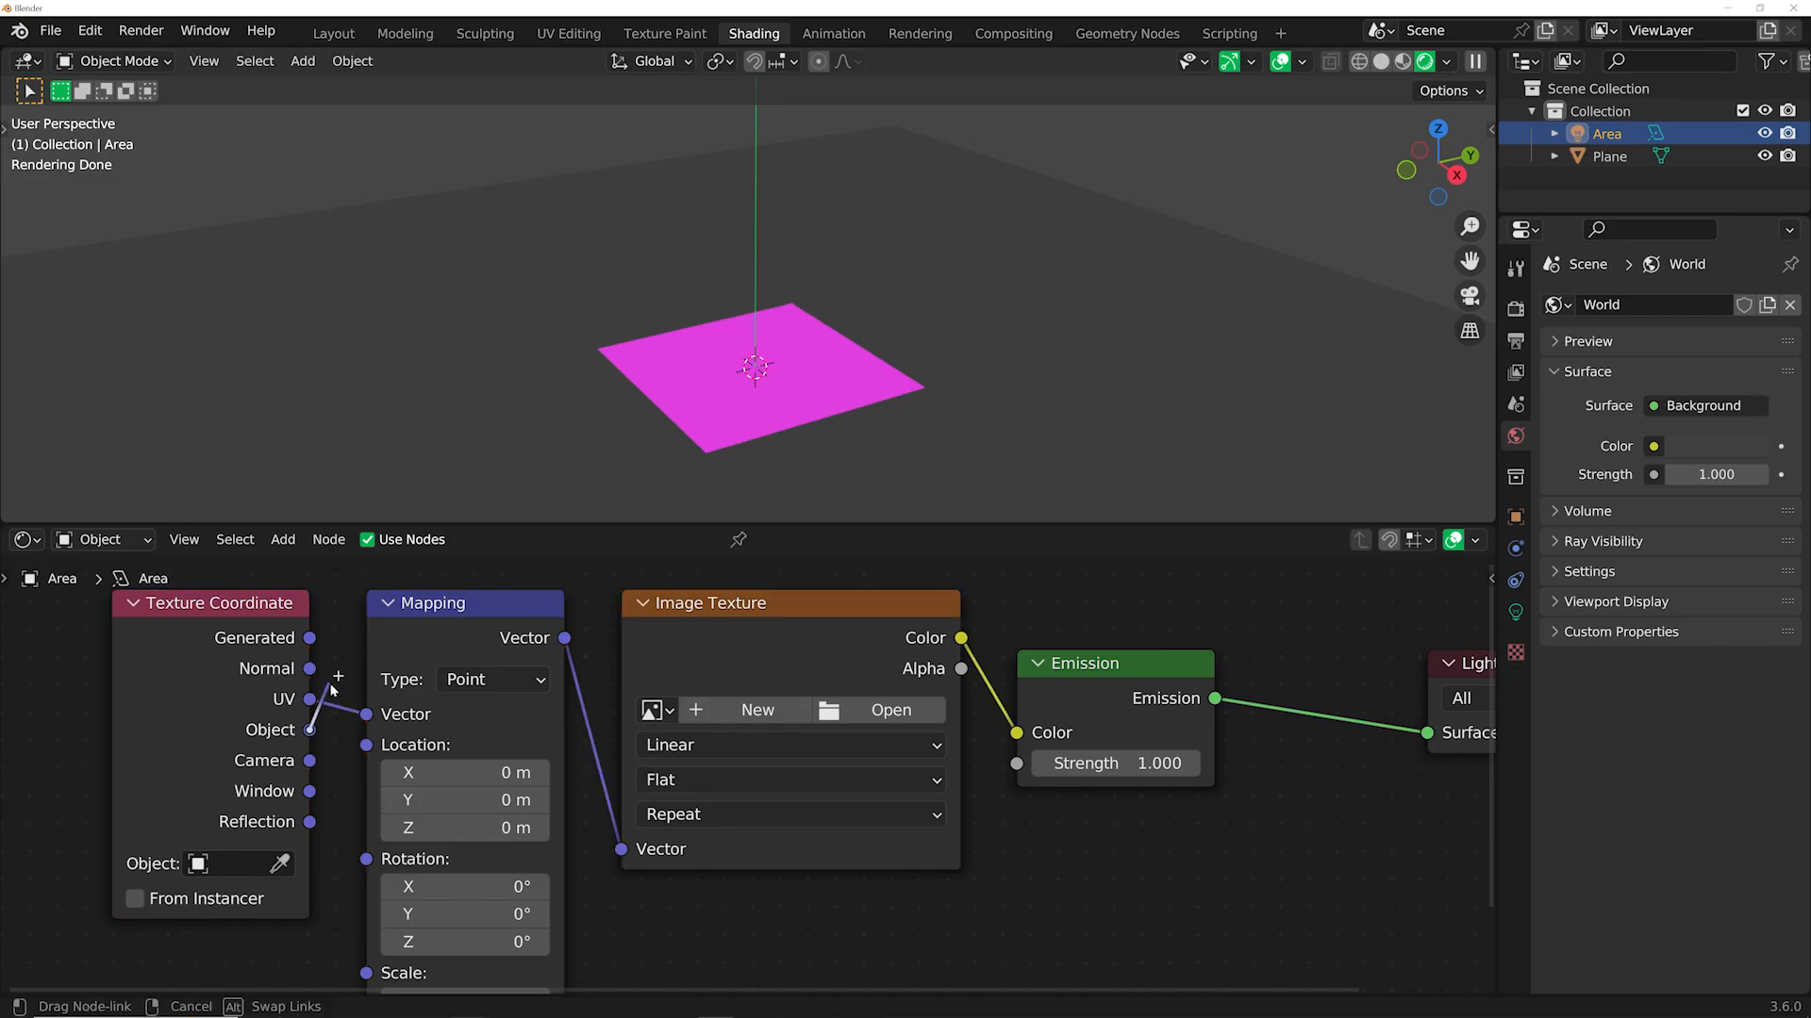
{"action": "left_click", "coordinate": [238, 864]}
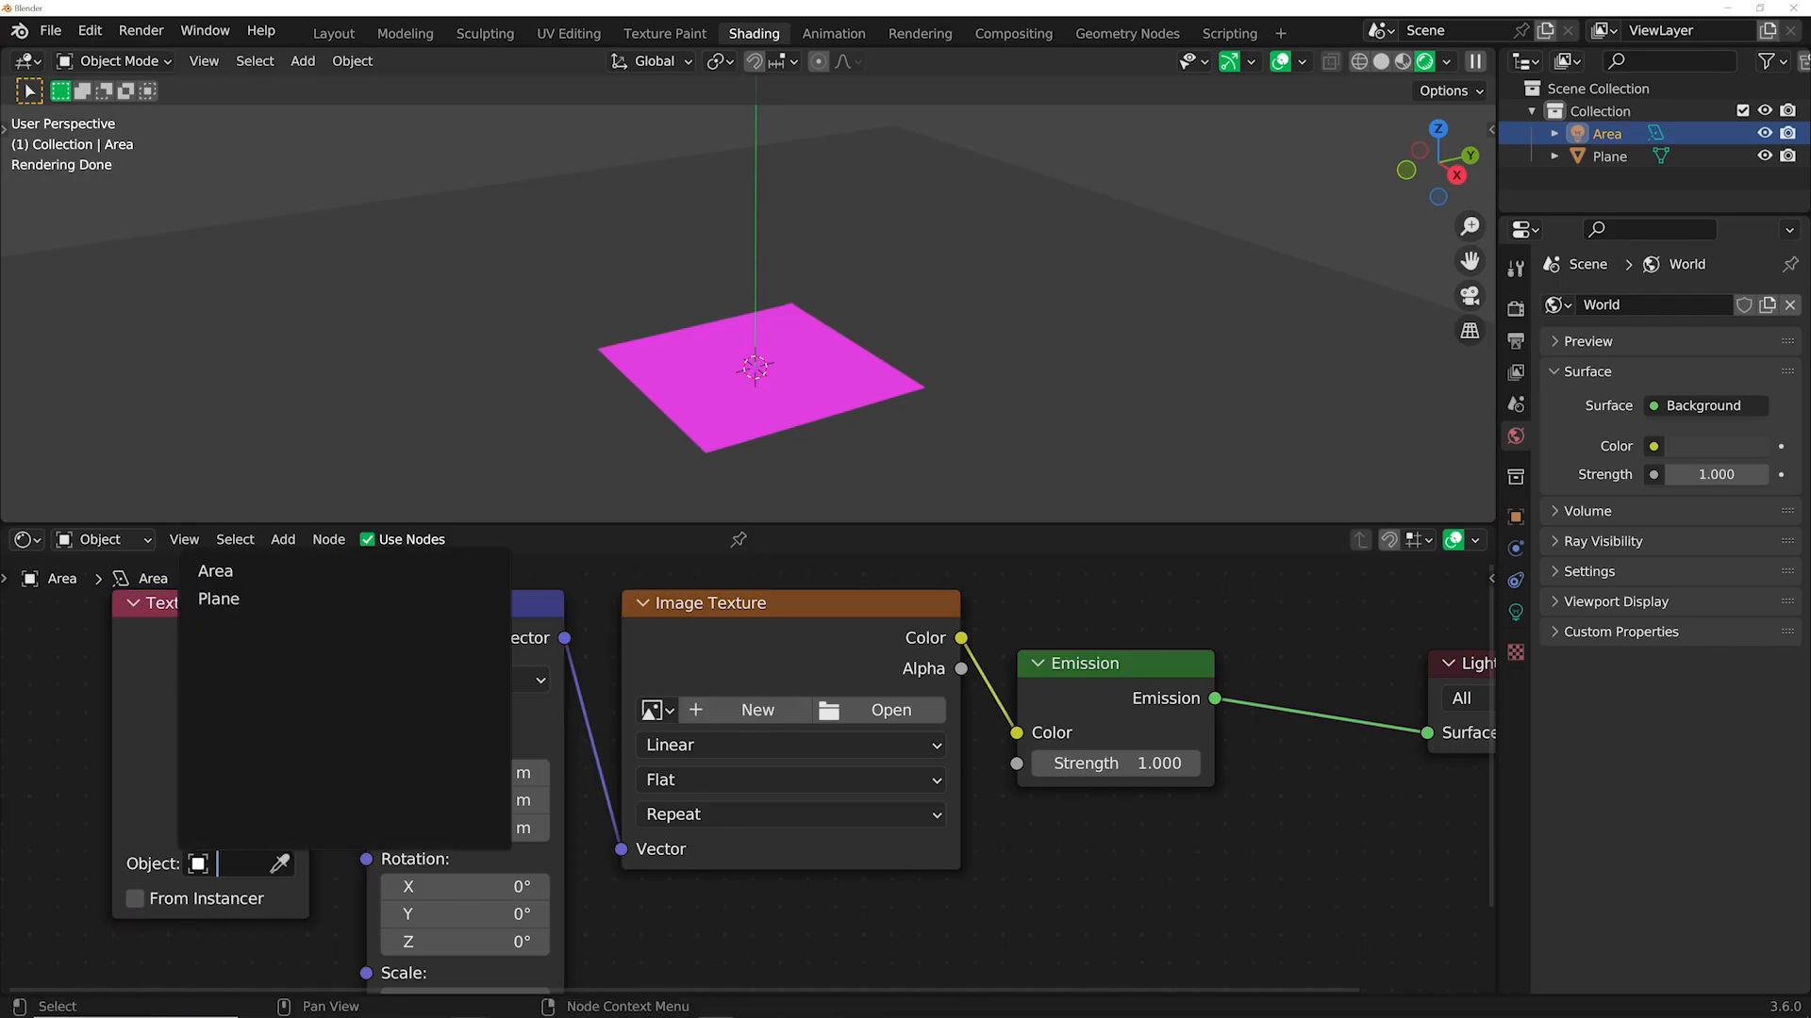
{"action": "left_click", "coordinate": [215, 570]}
{"action": "type", "text": "12"}
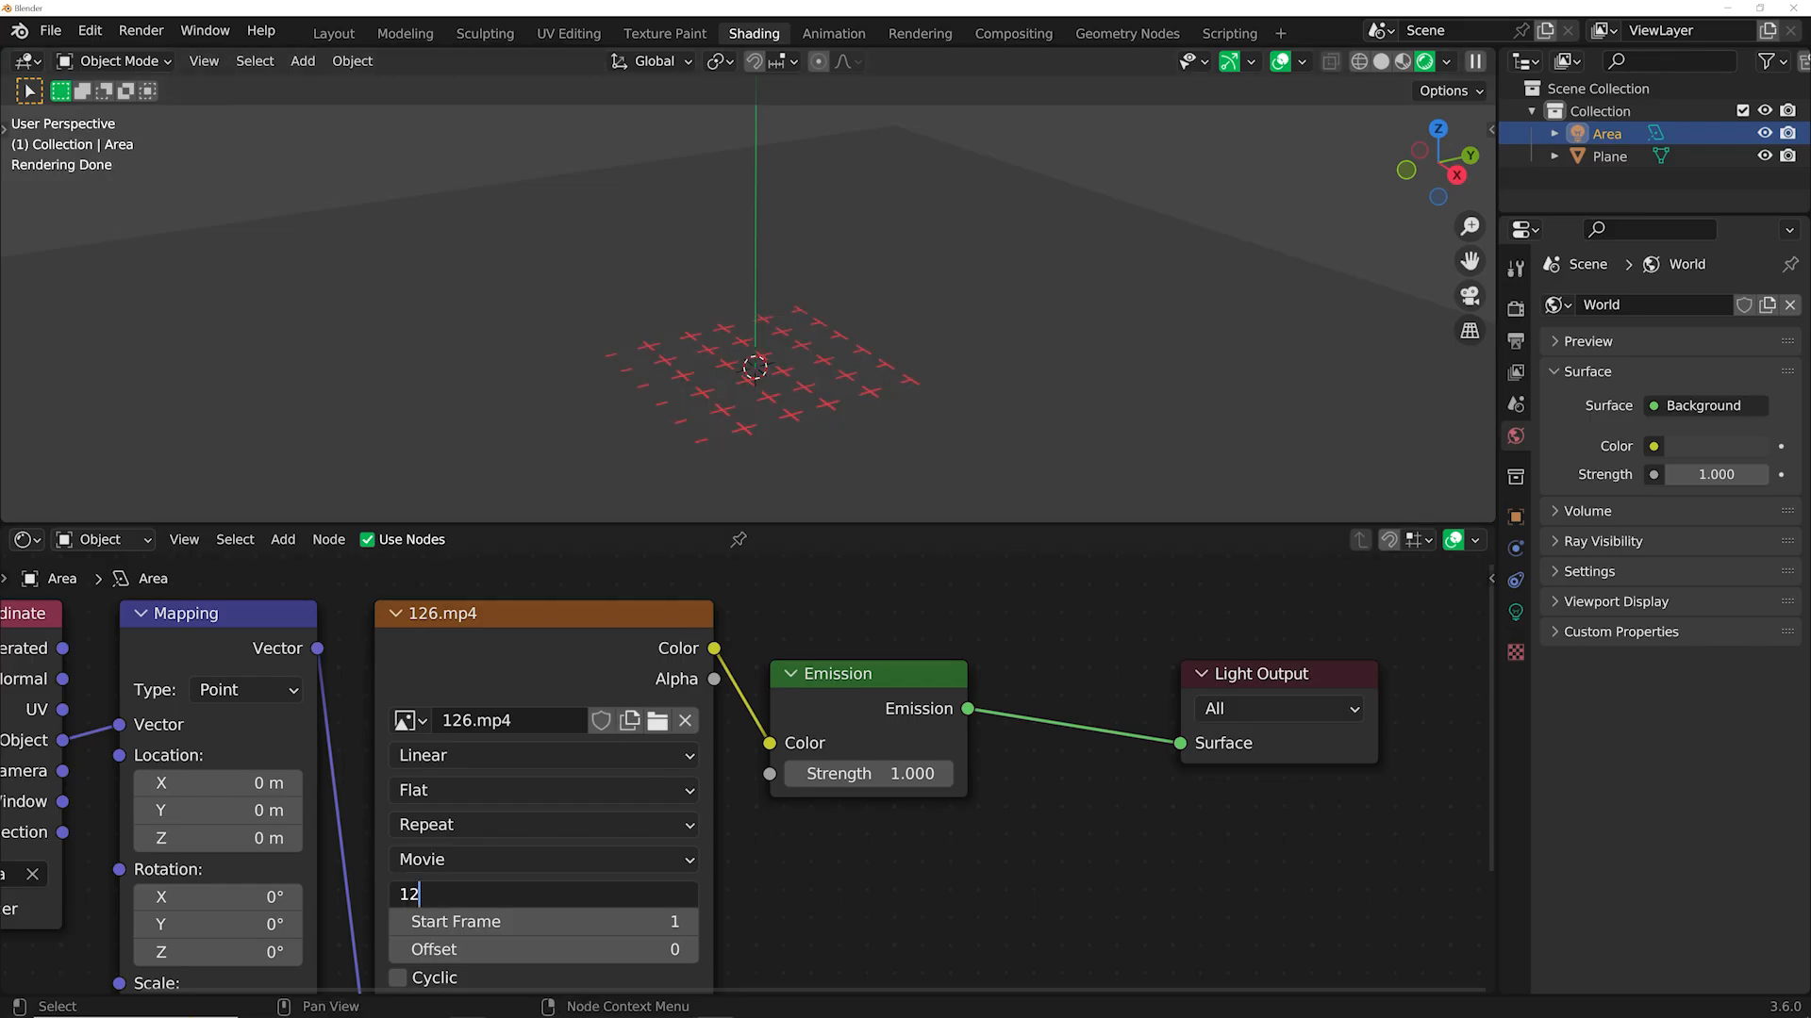
Confirm 126 frames on the movie texture and enable Cyclic and Auto Refresh.
{"action": "type", "text": "6"}
{"action": "key", "text": "Return"}
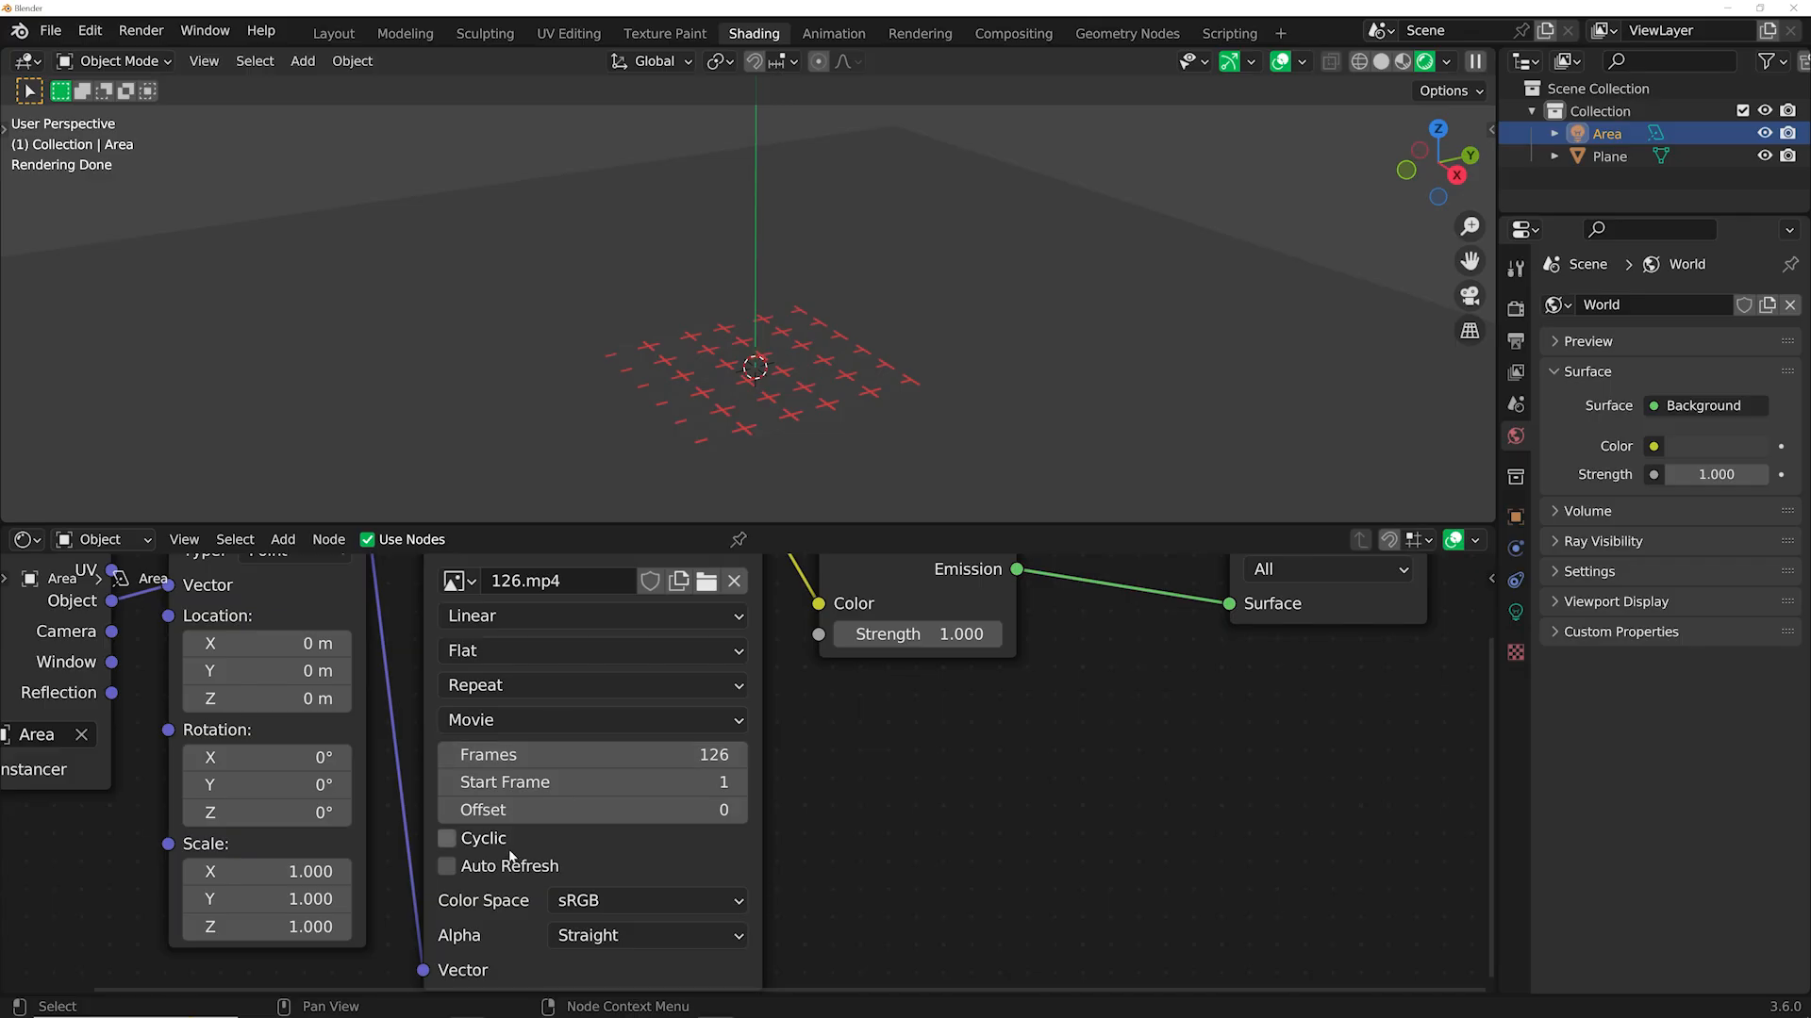
{"action": "left_click", "coordinate": [446, 867]}
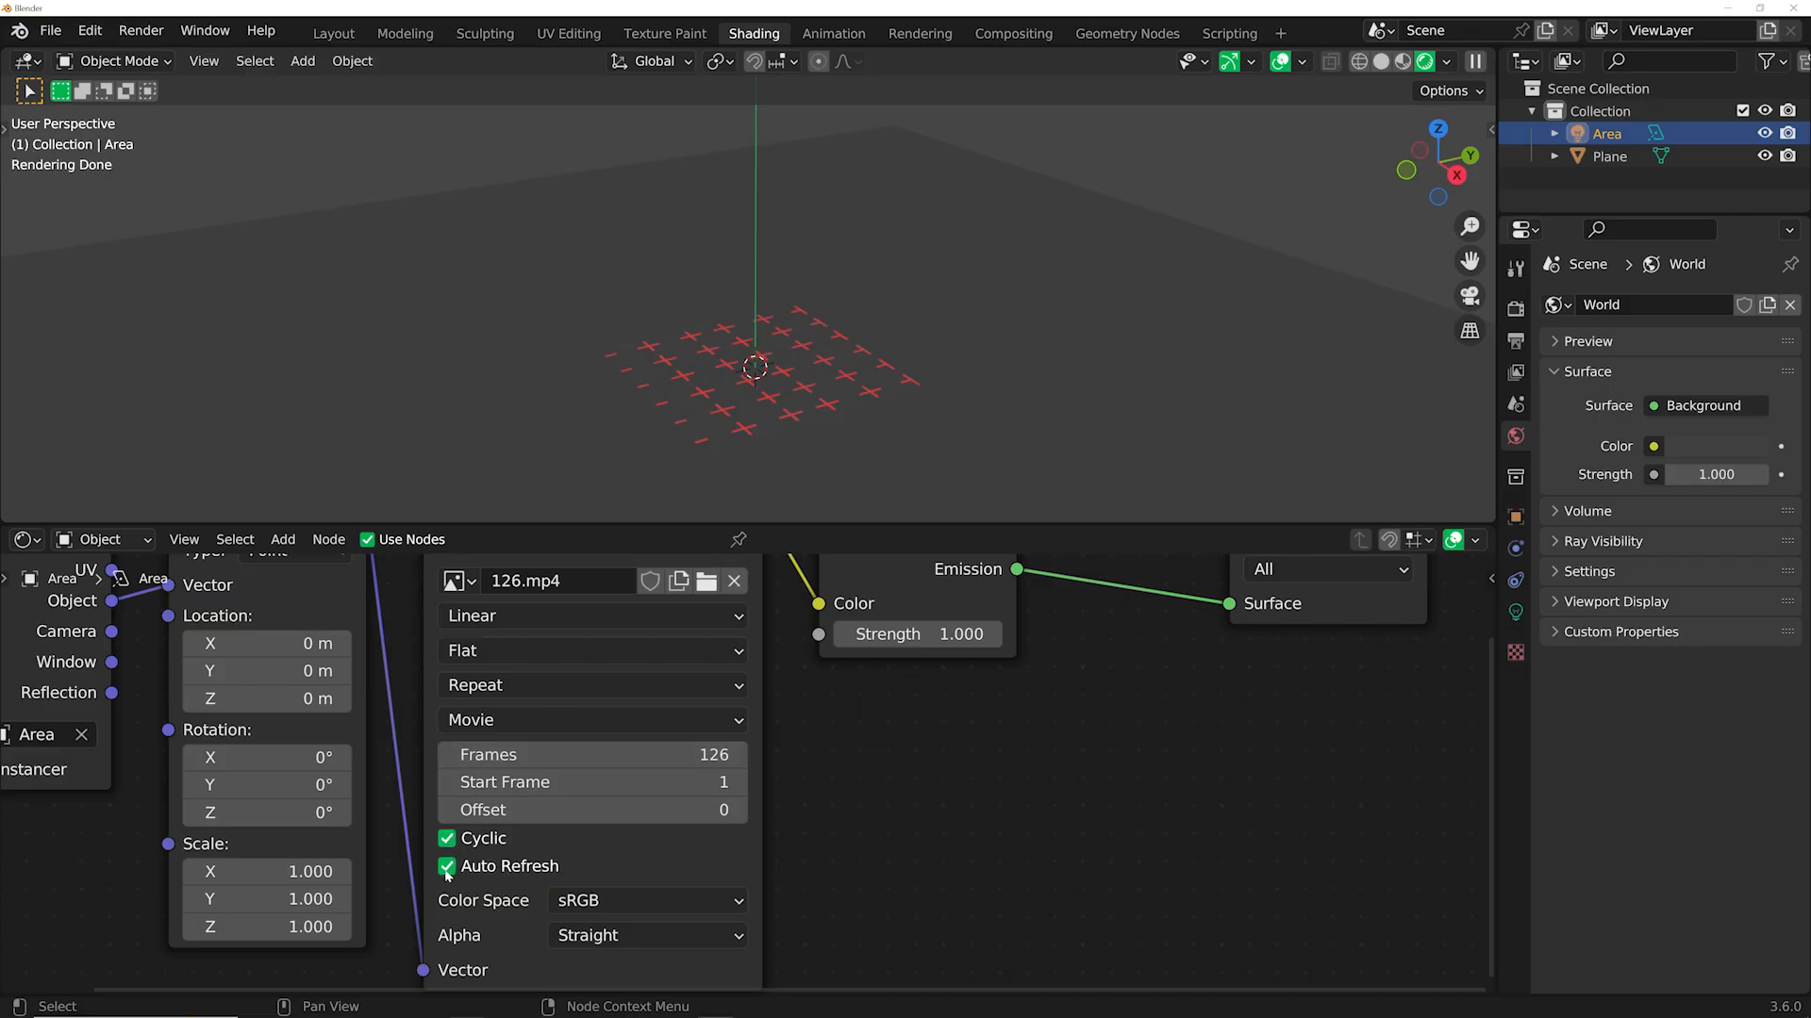
{"action": "left_click", "coordinate": [591, 685]}
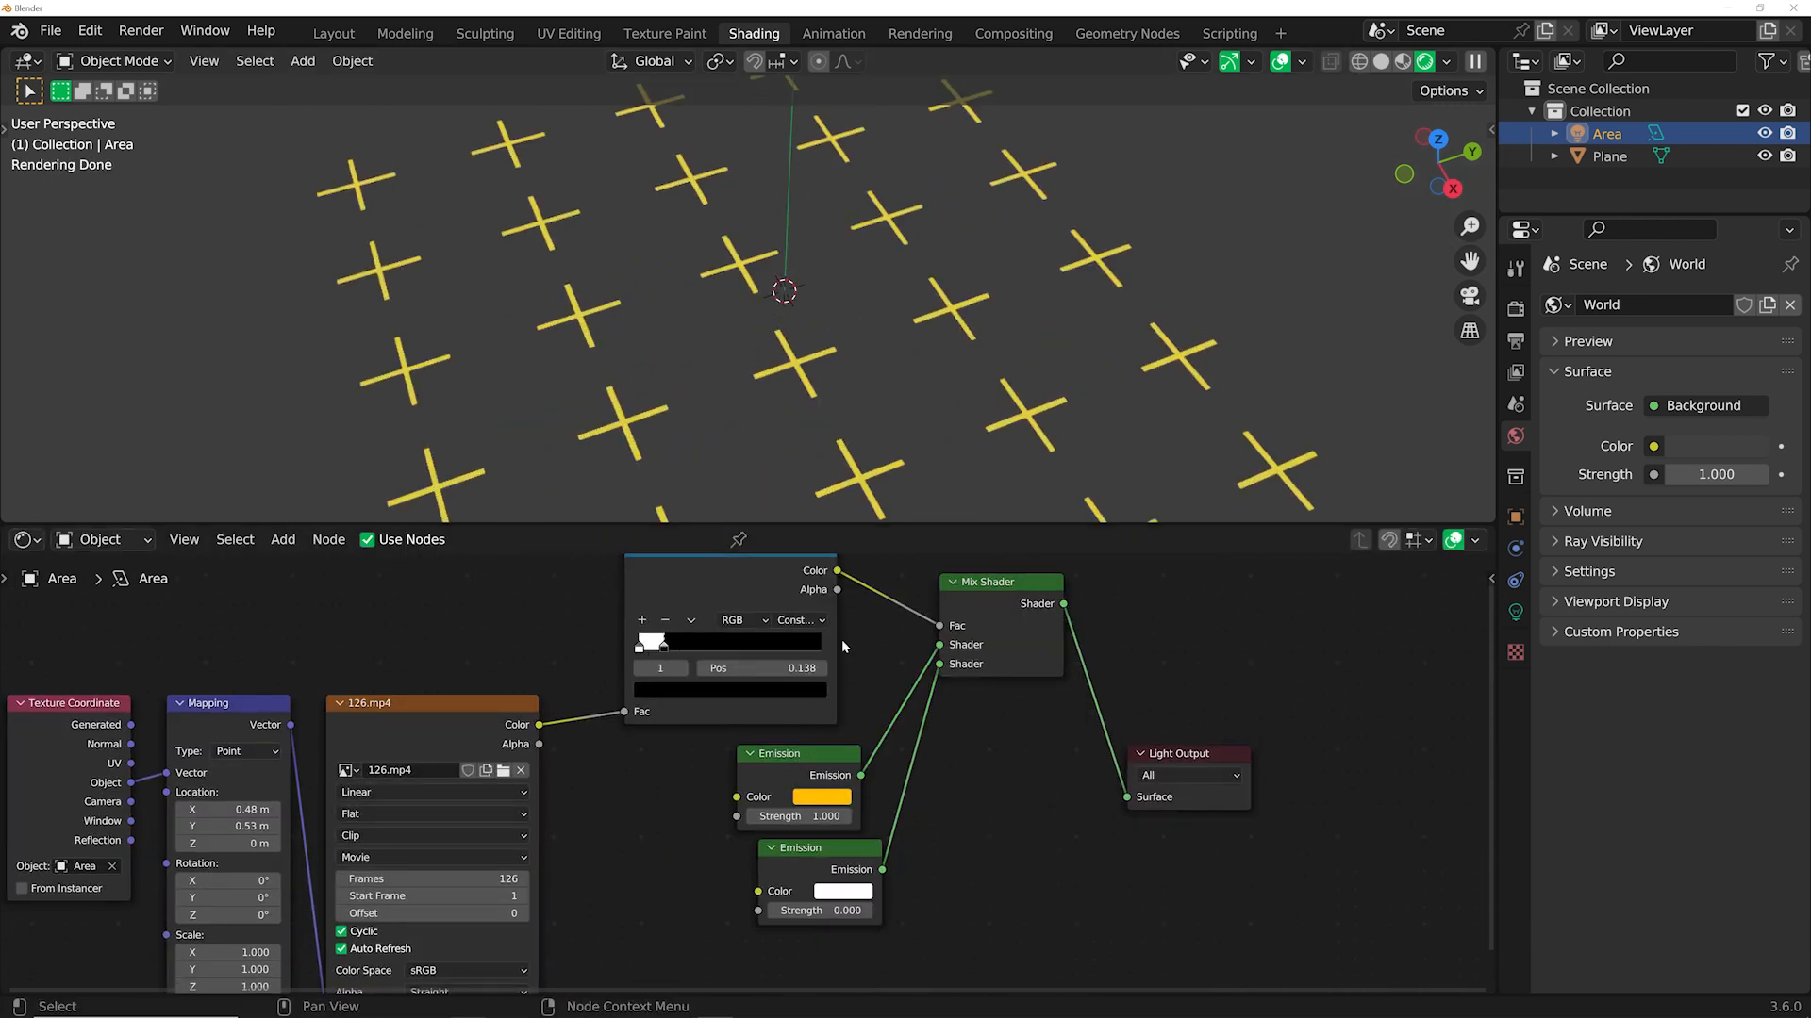
{"action": "left_click", "coordinate": [822, 797]}
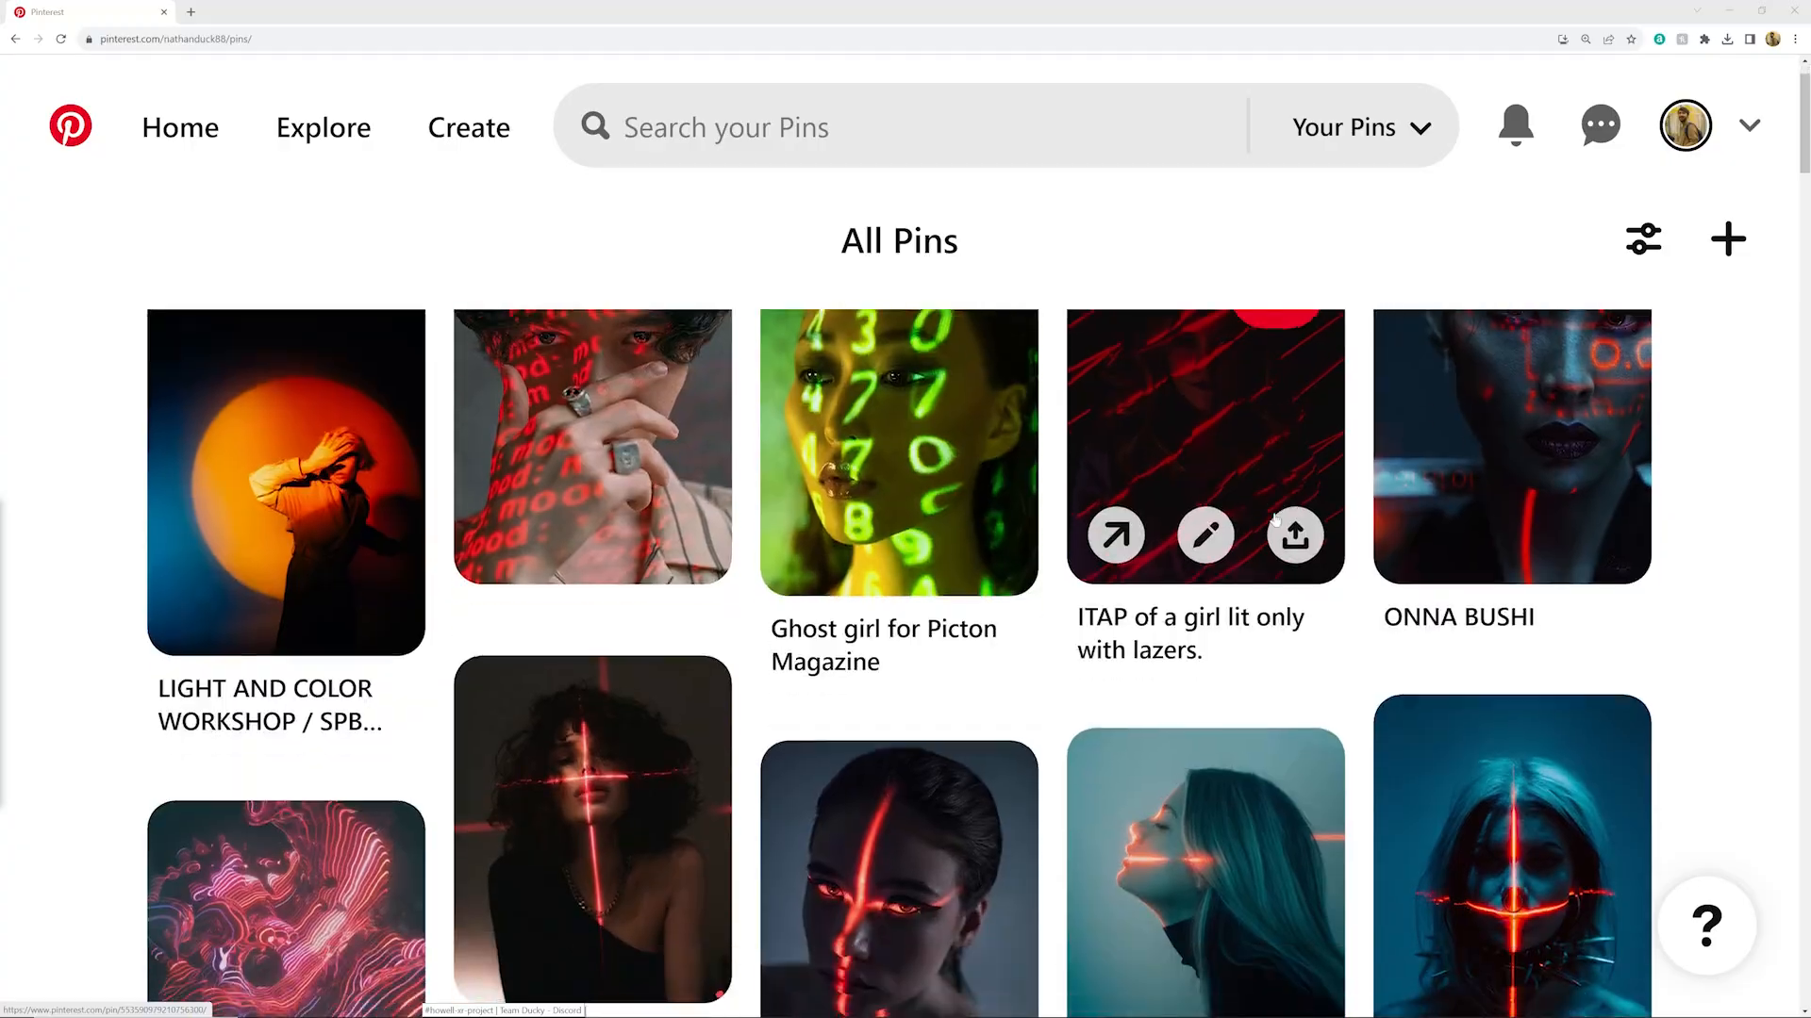
Scroll through saved Pinterest pins of faces lit by projected line patterns.
{"action": "scroll", "scroll_direction": "down", "scroll_amount": 3}
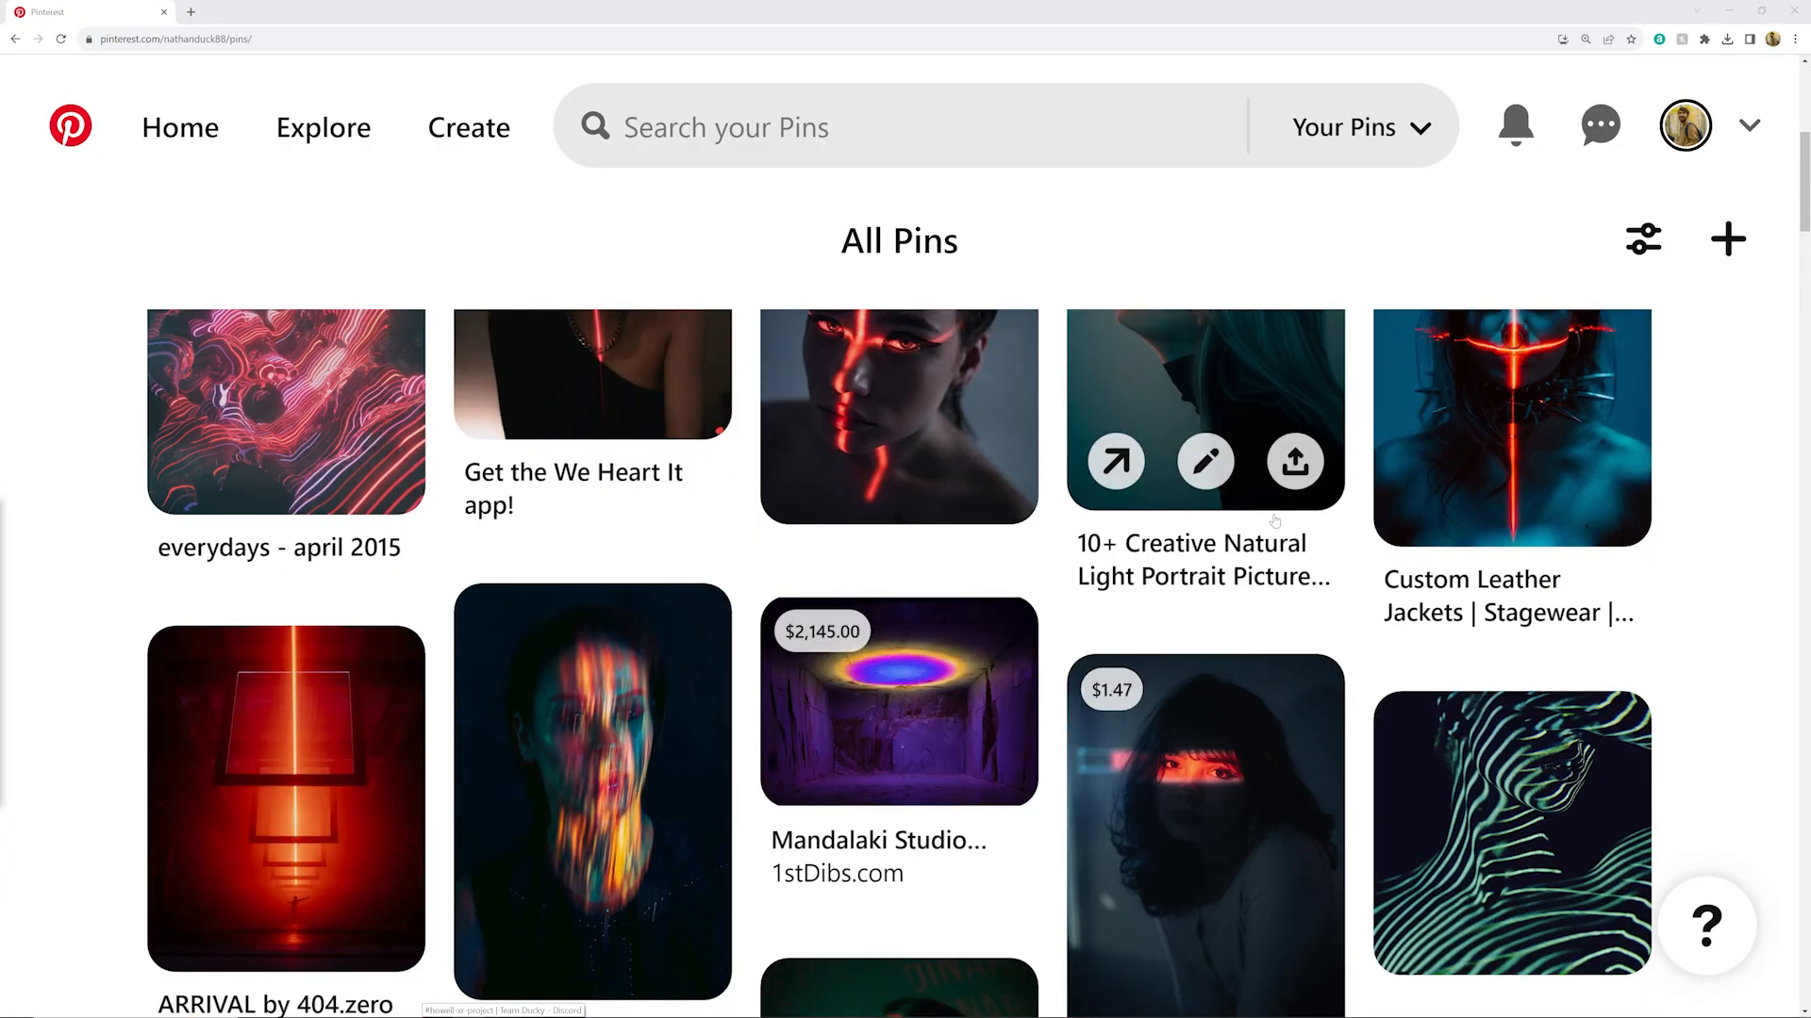
{"action": "scroll", "scroll_direction": "down", "scroll_amount": 3}
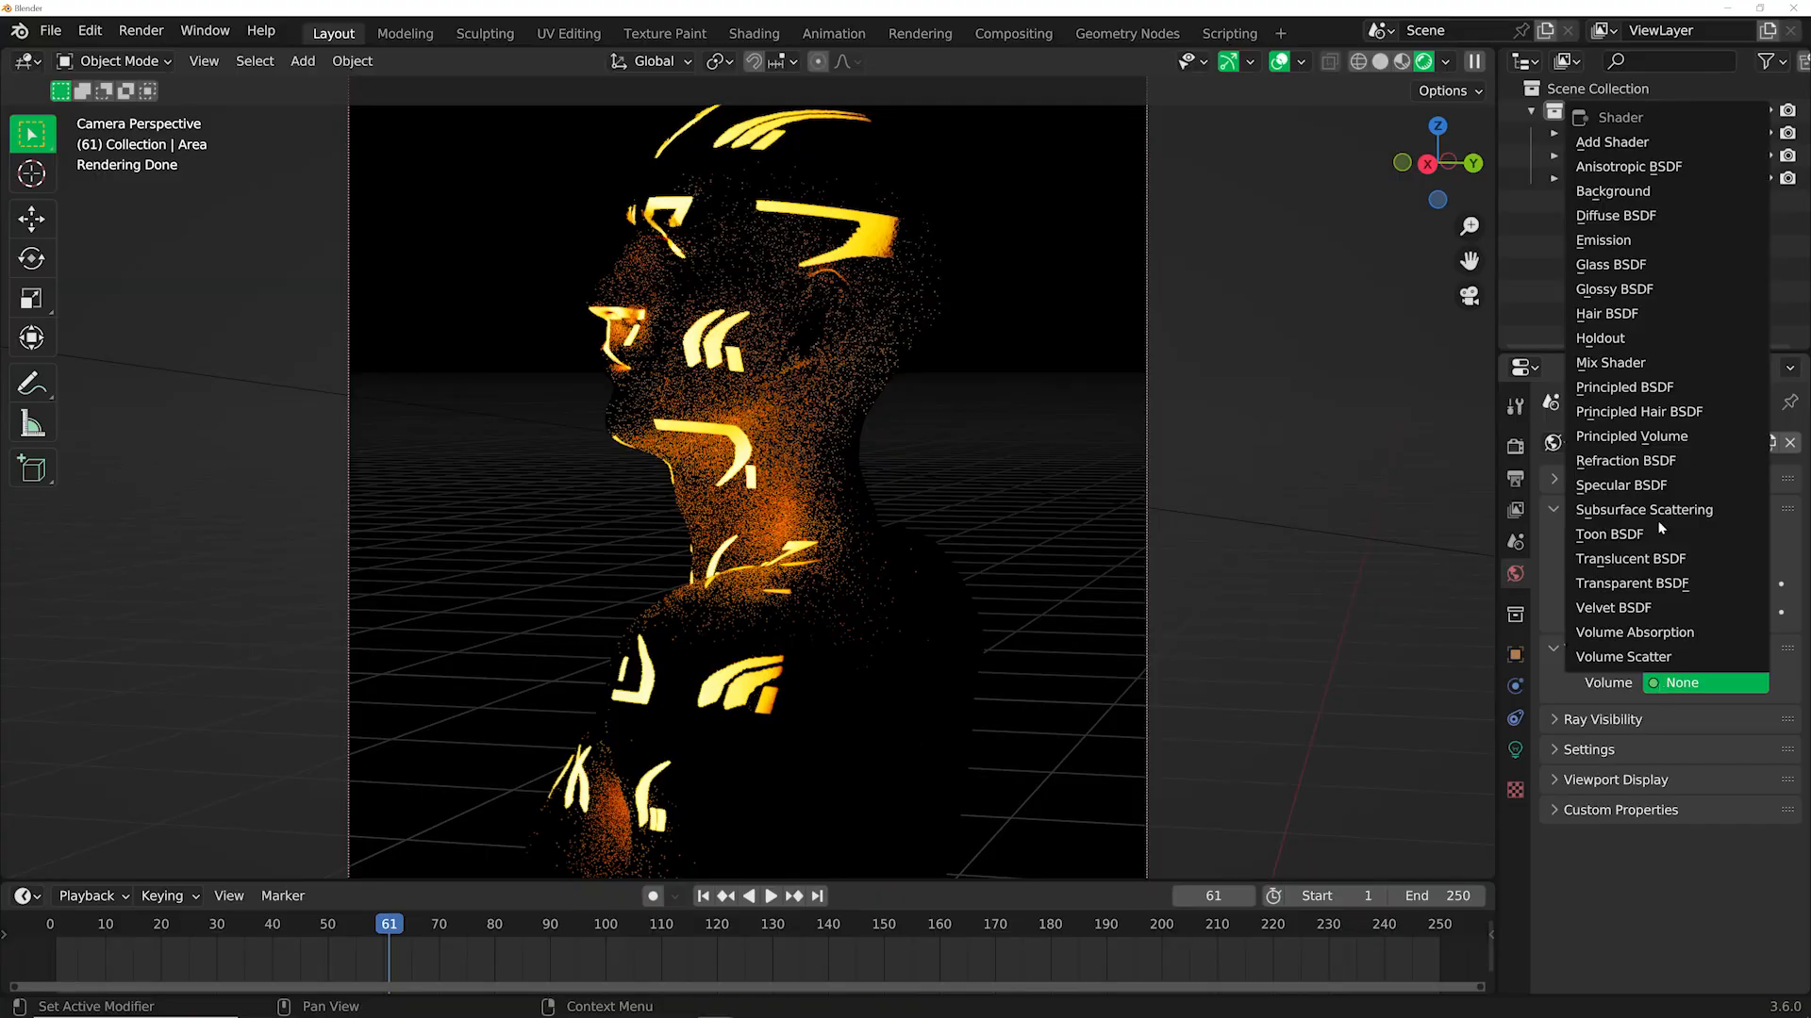
Add a Volume shader to the World so the portrait scene fills with haze.
{"action": "left_click", "coordinate": [1630, 436]}
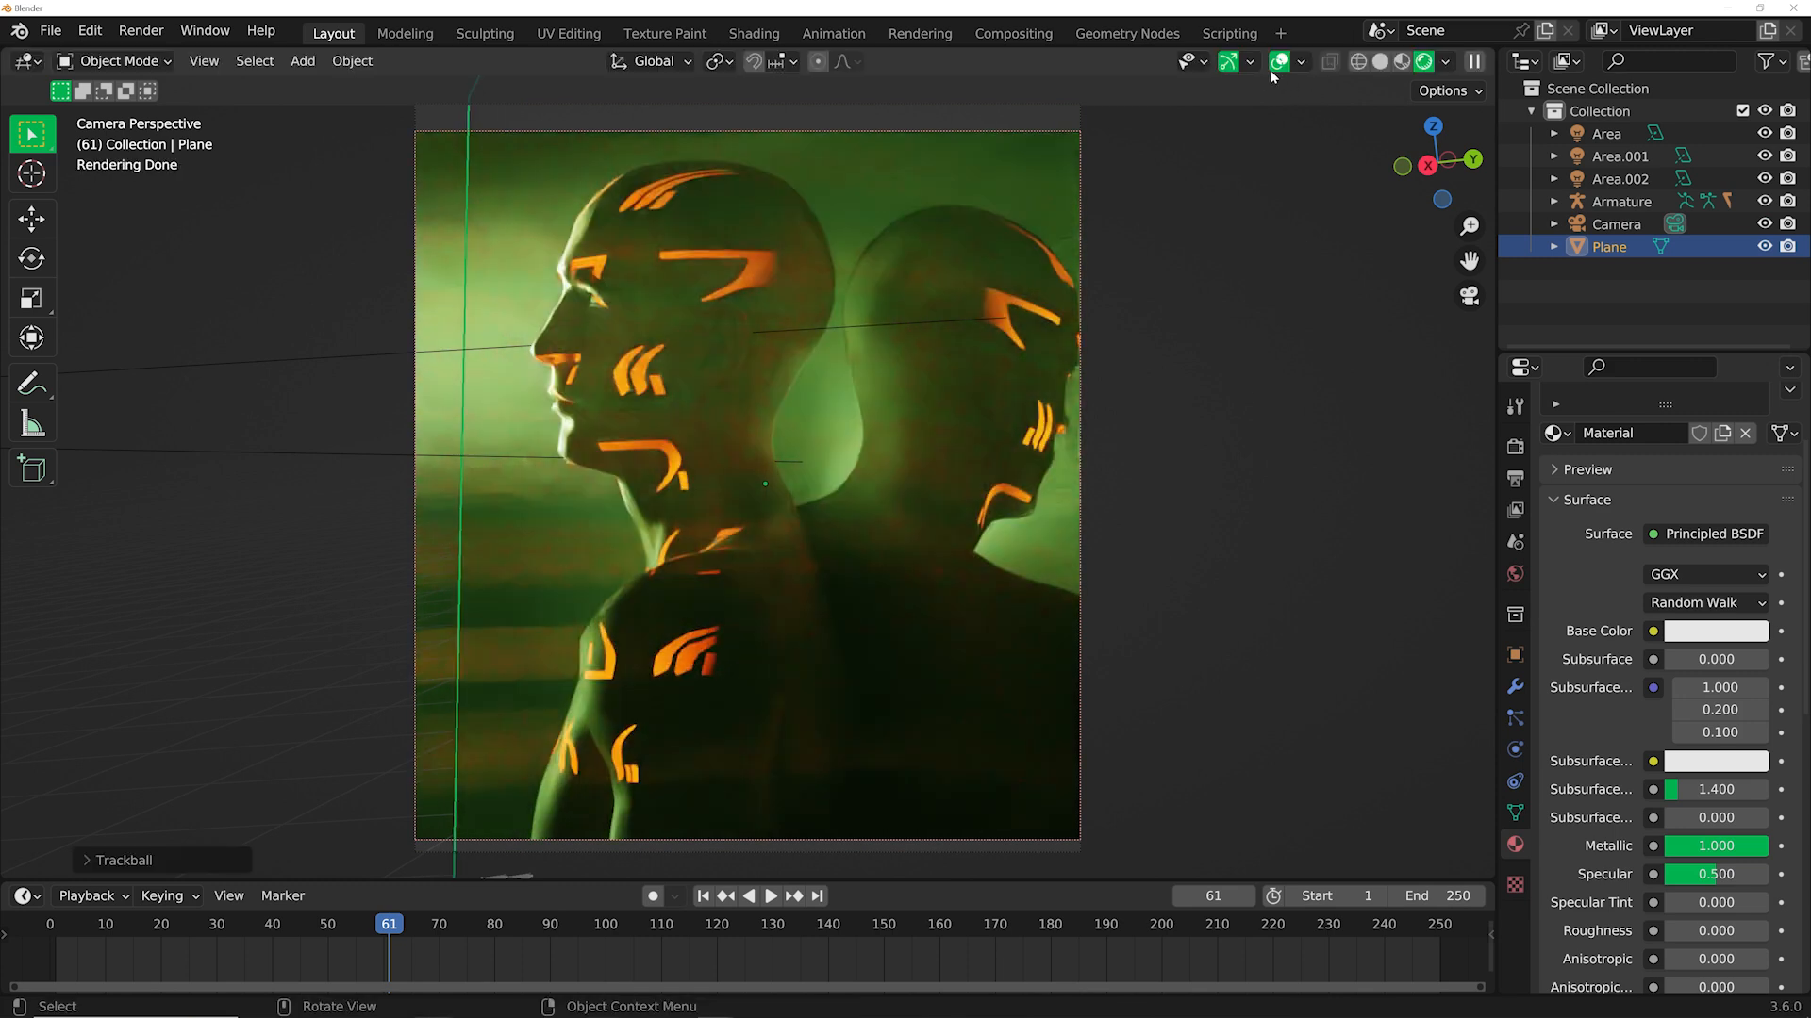
Switch to the Compositing workspace showing the chained Glare nodes.
{"action": "left_click", "coordinate": [1013, 33]}
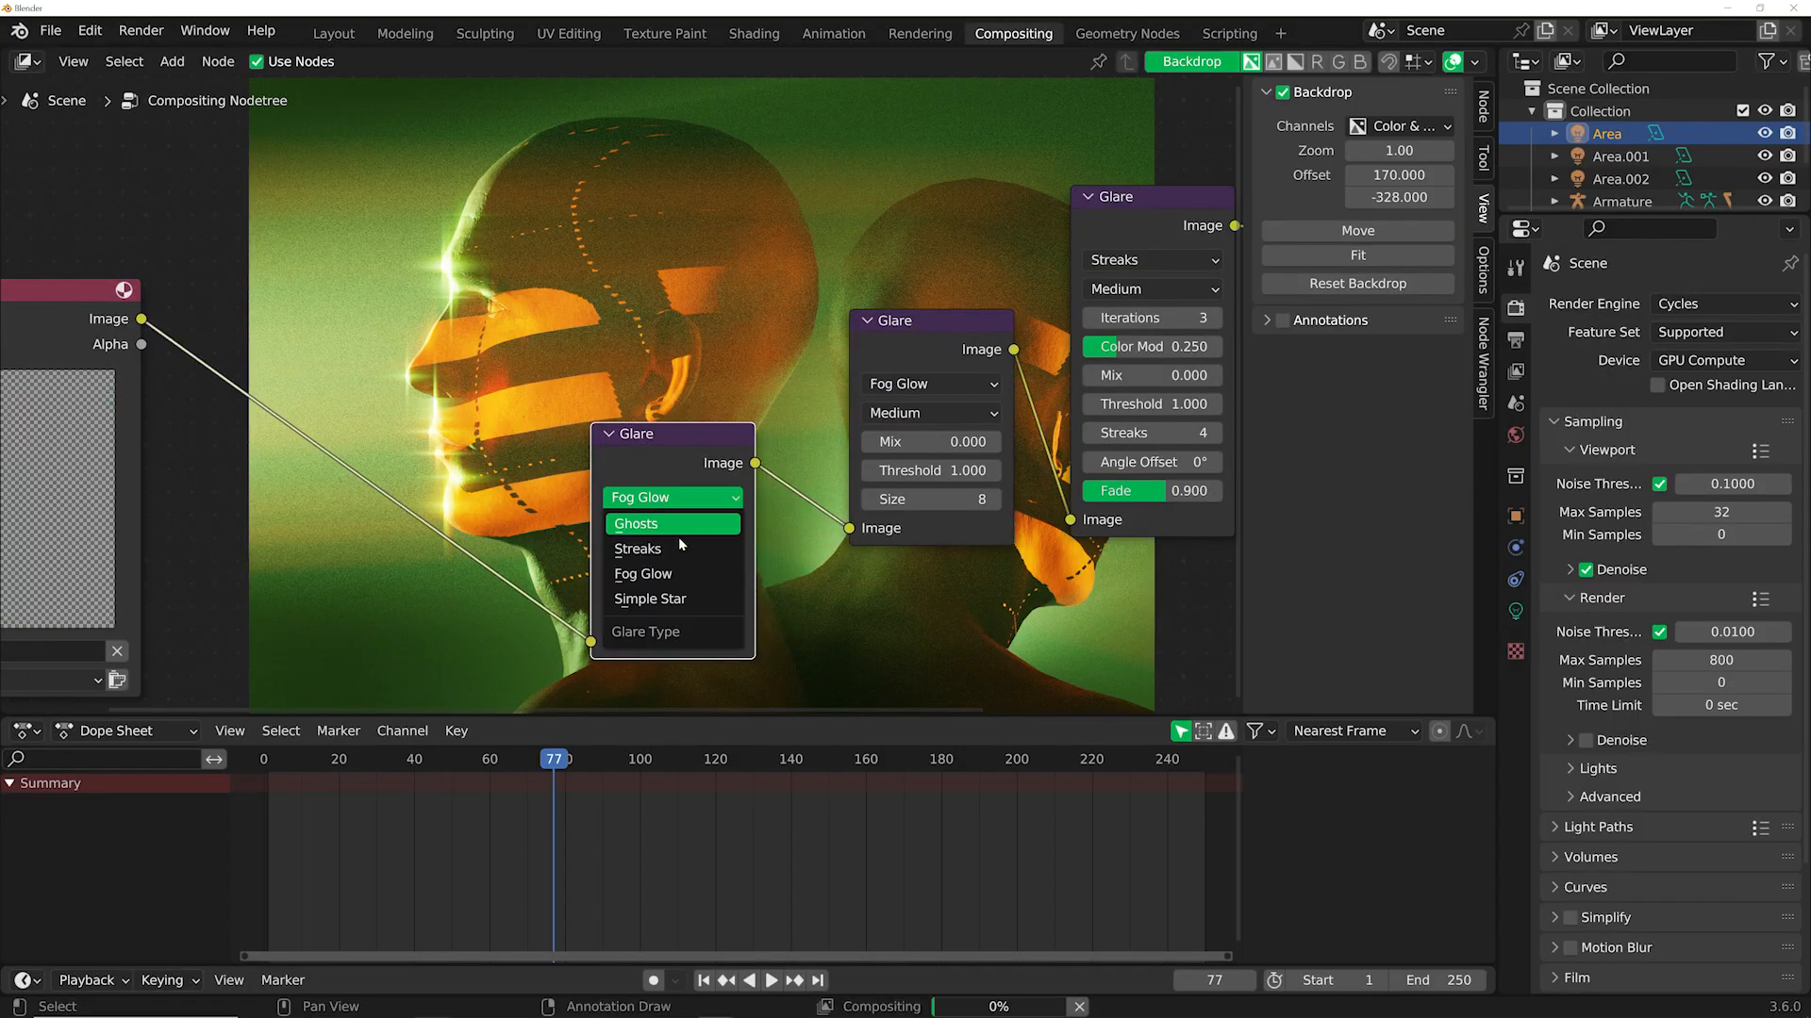
Set the first Glare node type to Ghosts and move to the moss rock scene.
{"action": "left_click", "coordinate": [635, 523]}
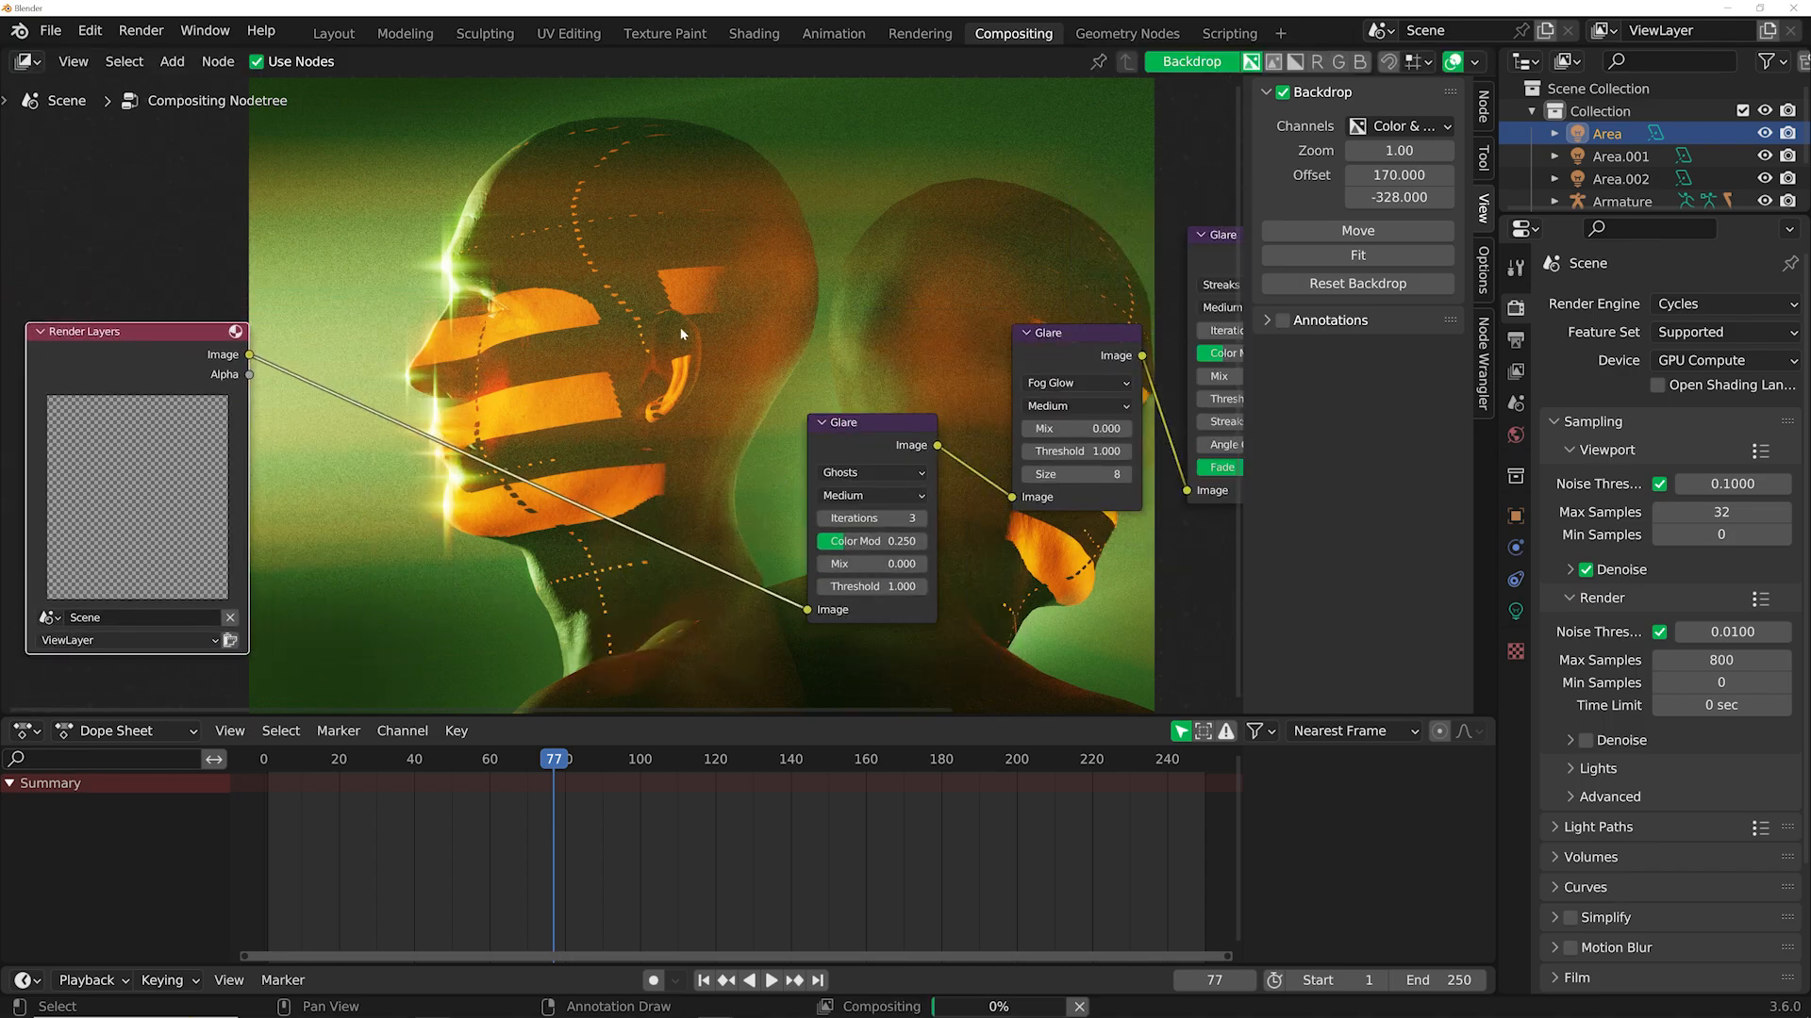
{"action": "left_click", "coordinate": [332, 33]}
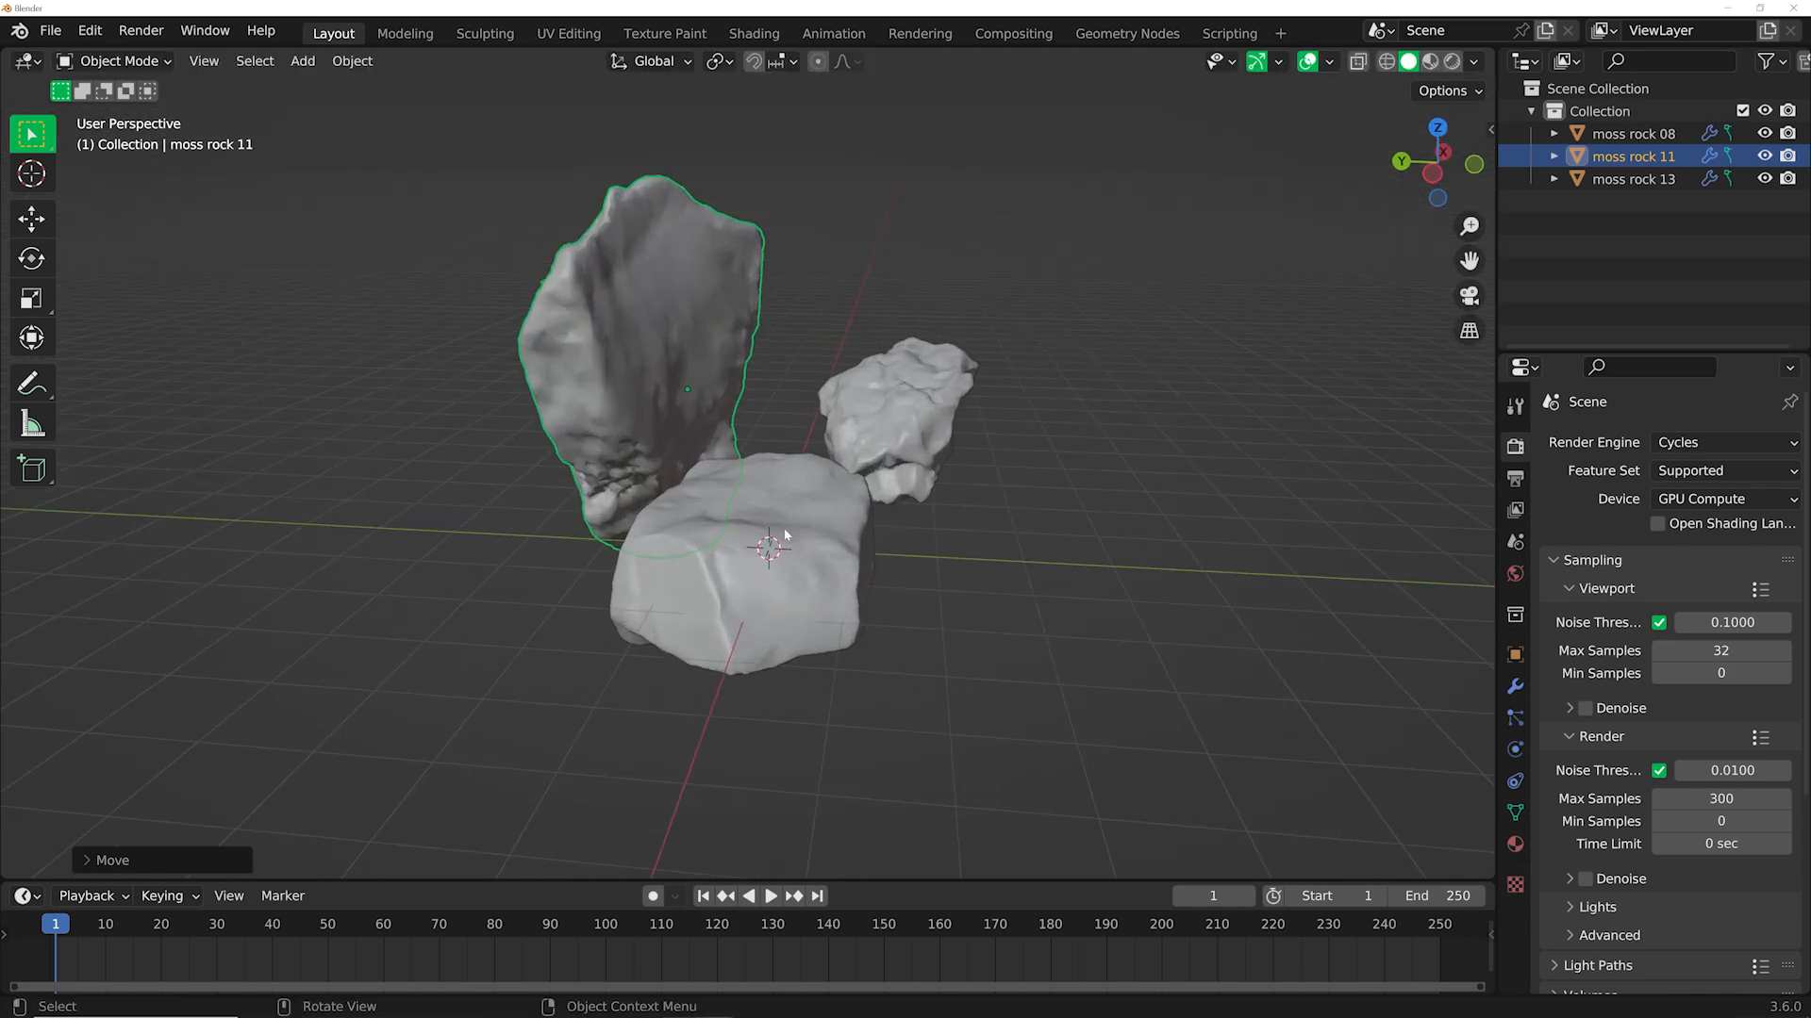
Add an Icosphere to rest on the front rock in the lit moss rock scene.
{"action": "left_click", "coordinate": [754, 33]}
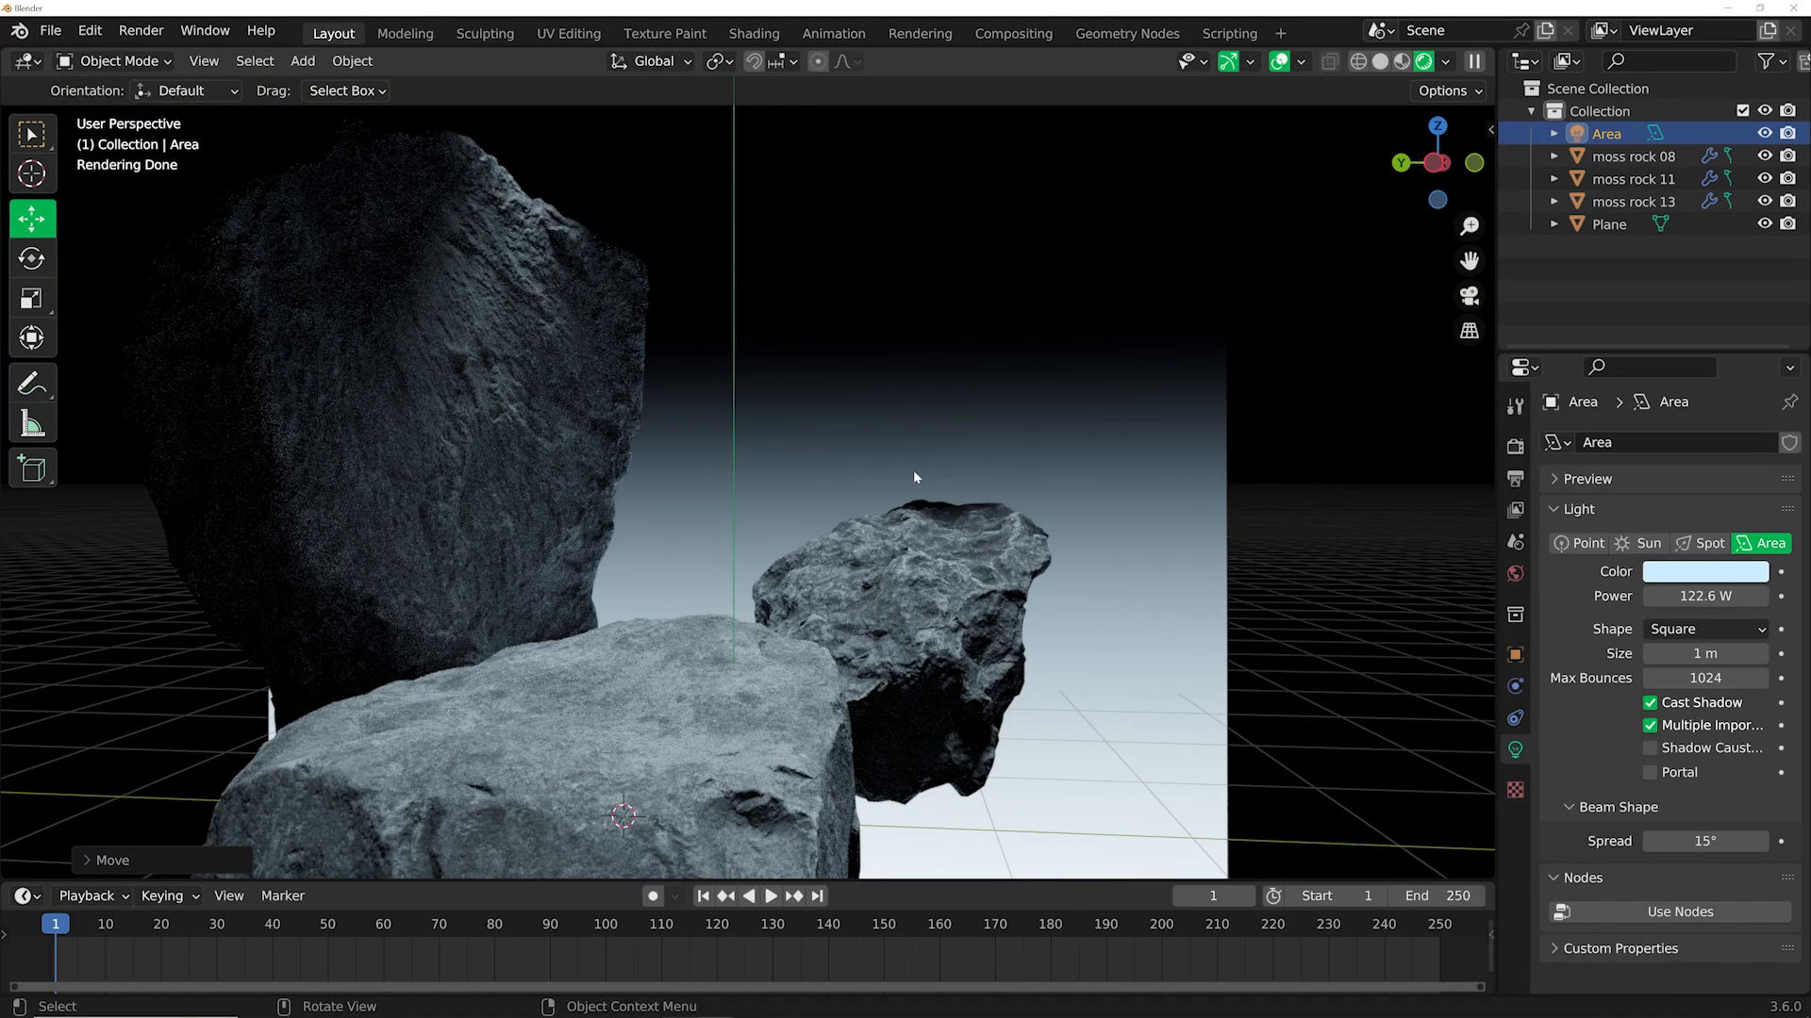
{"action": "left_click", "coordinate": [302, 60]}
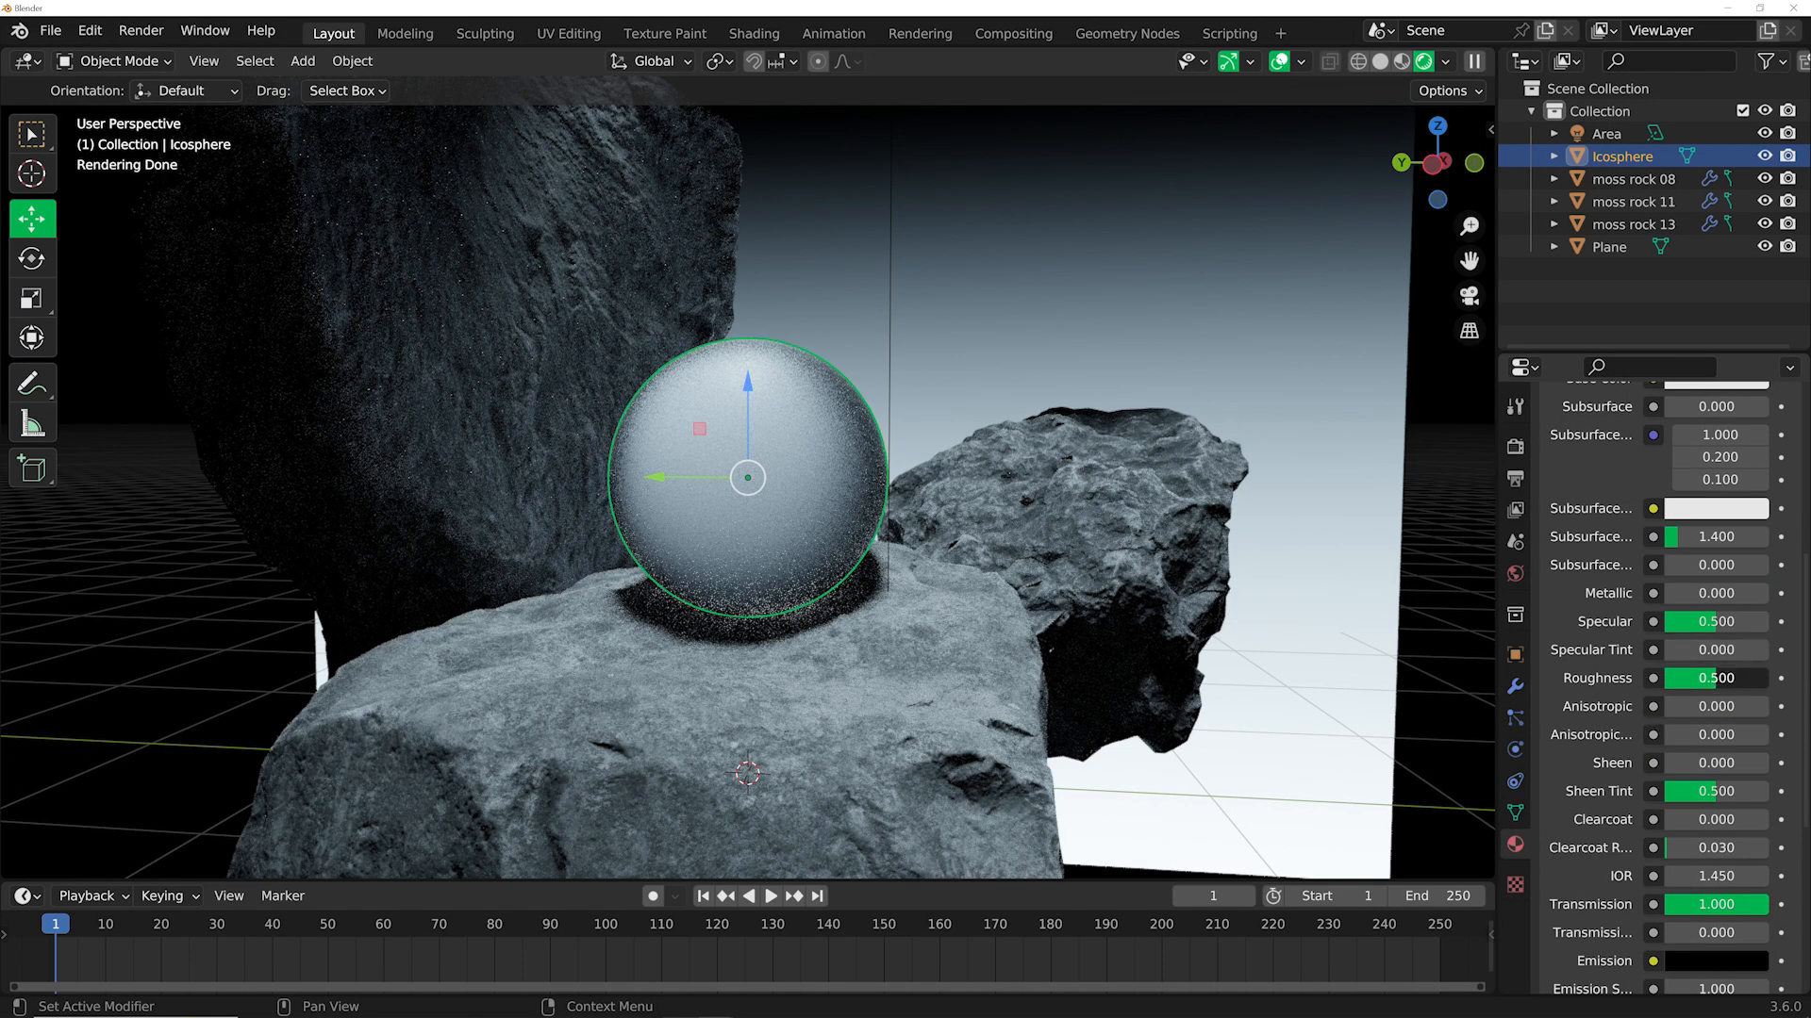
Set the sphere's Base Color Value to 3.0 in HSV mode.
{"action": "left_click_drag", "start_coordinate": [1714, 678], "coordinate": [1698, 678]}
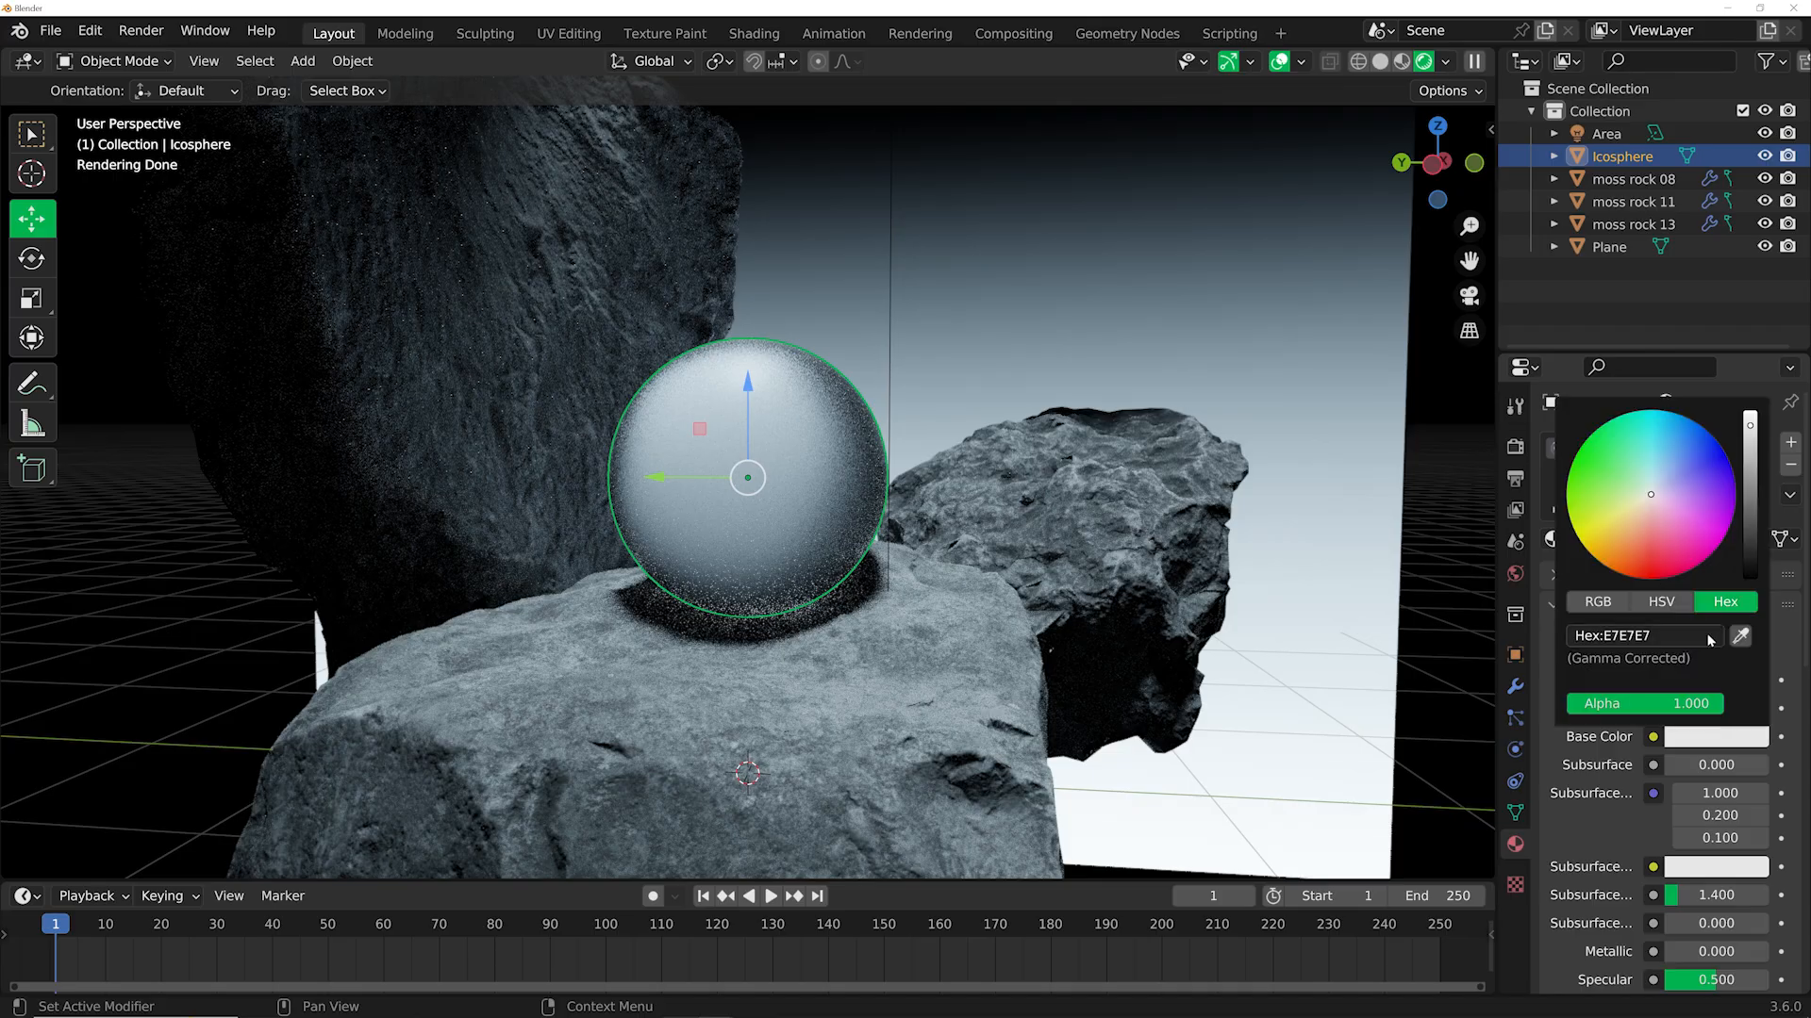
{"action": "left_click", "coordinate": [1661, 602]}
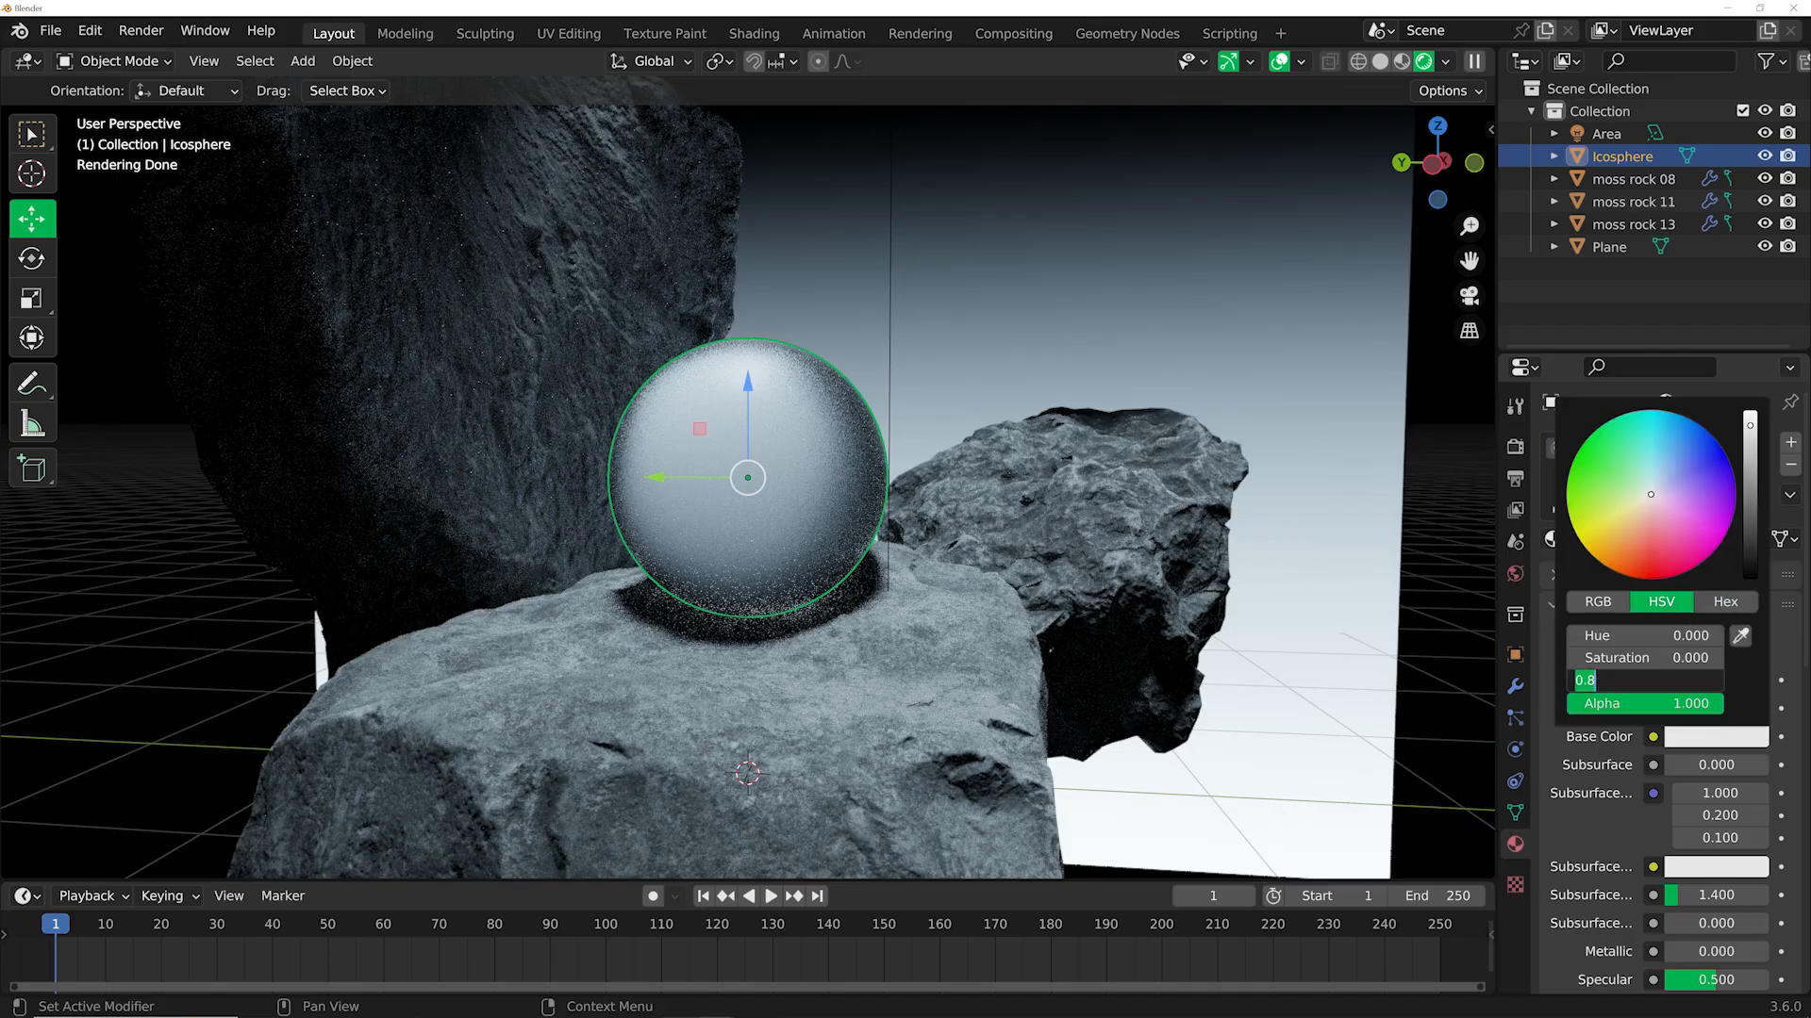
{"action": "type", "text": "3.0"}
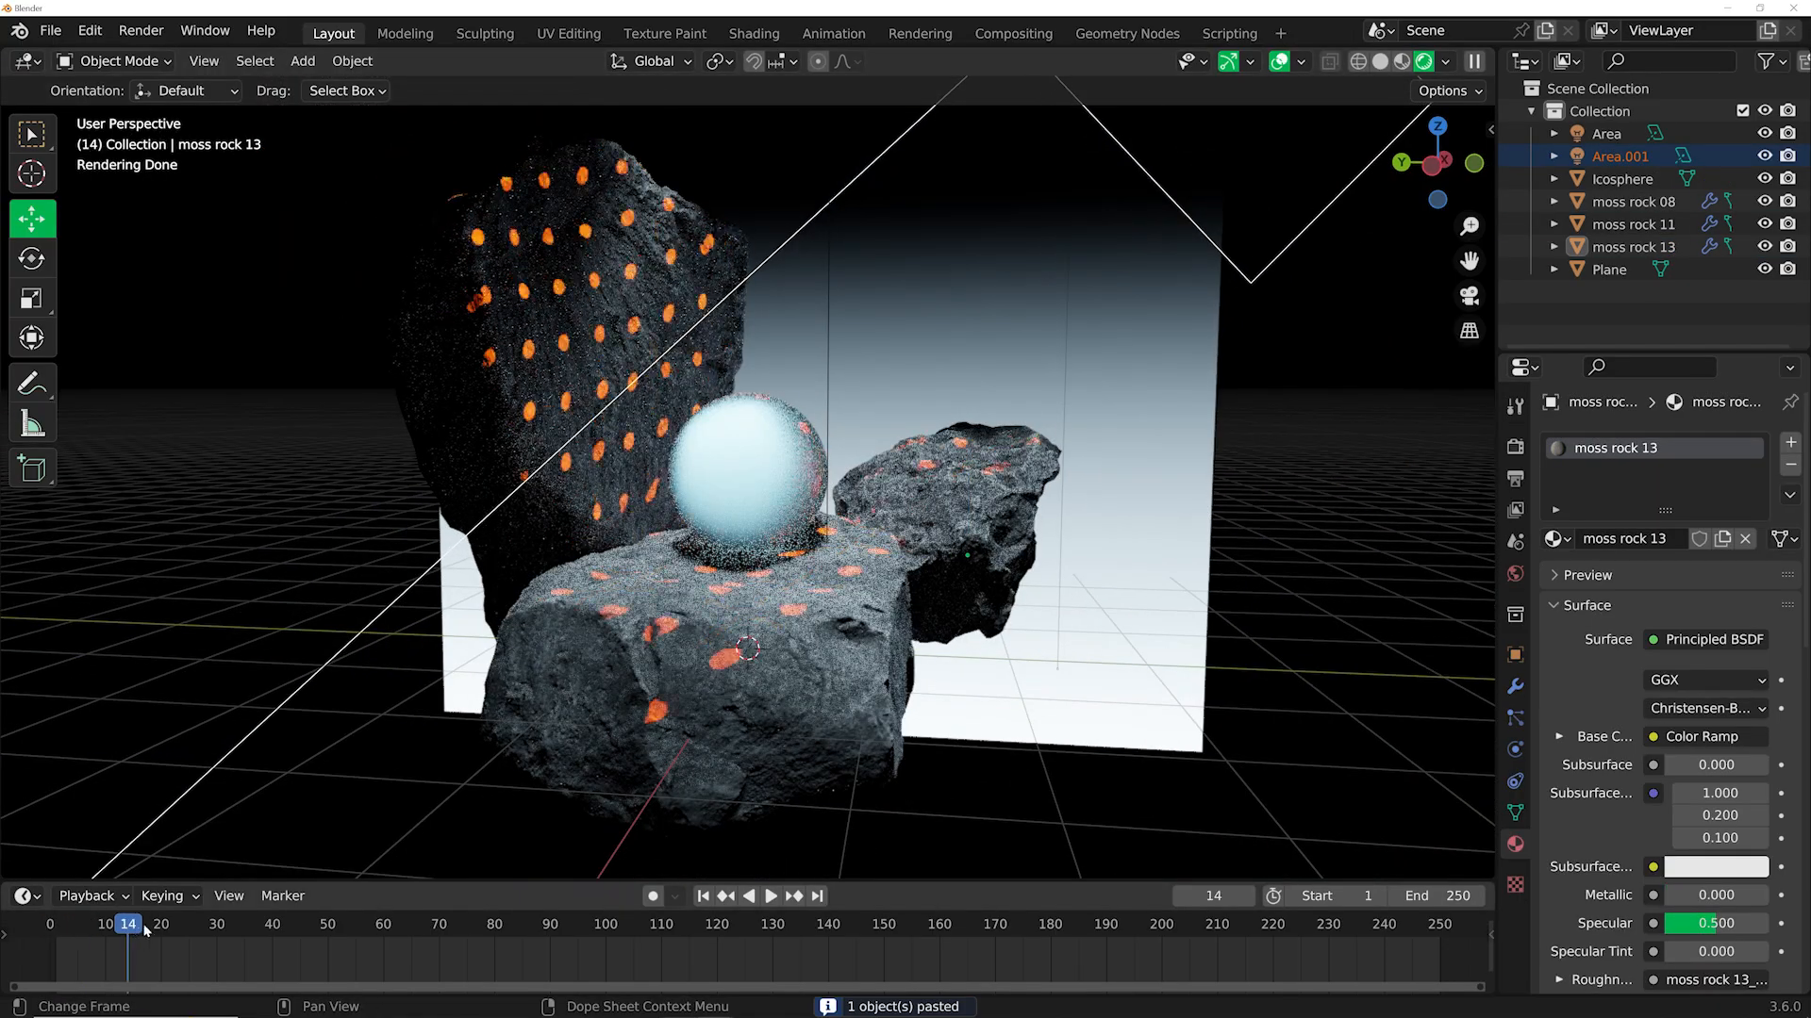
Jump to frame 39 to view another projected orange pattern on the rocks.
{"action": "left_click", "coordinate": [270, 950]}
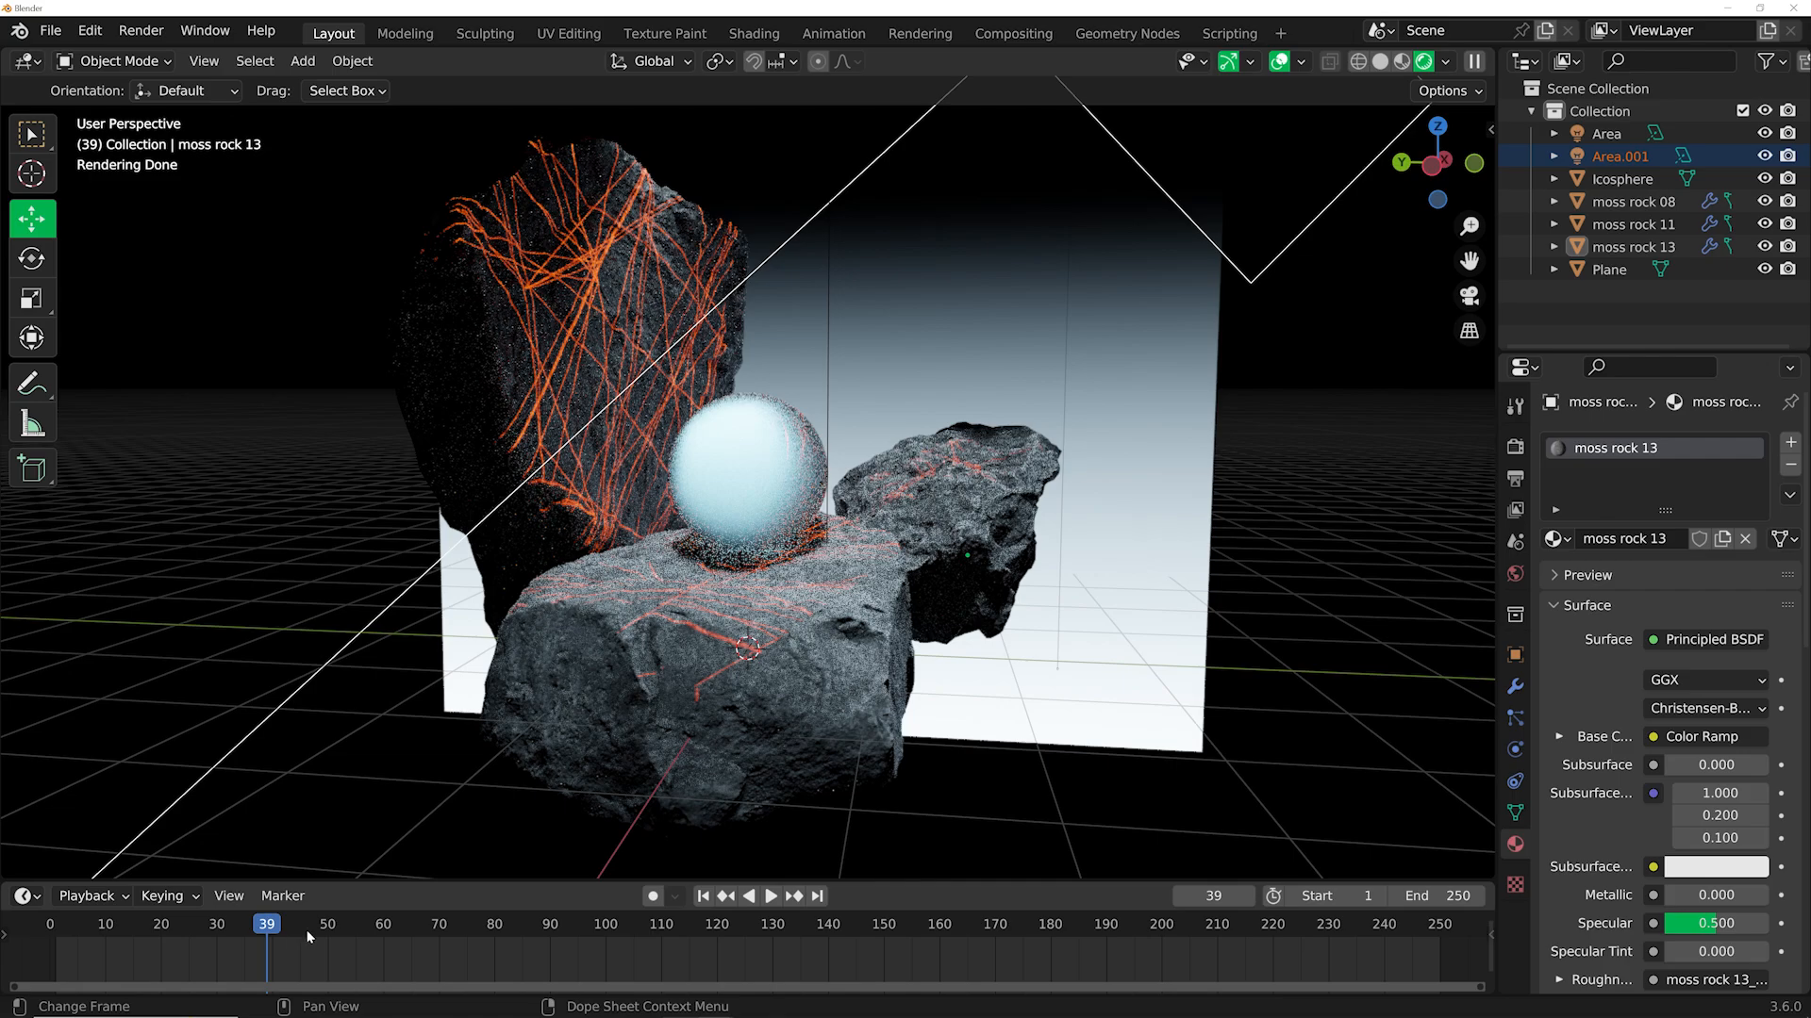